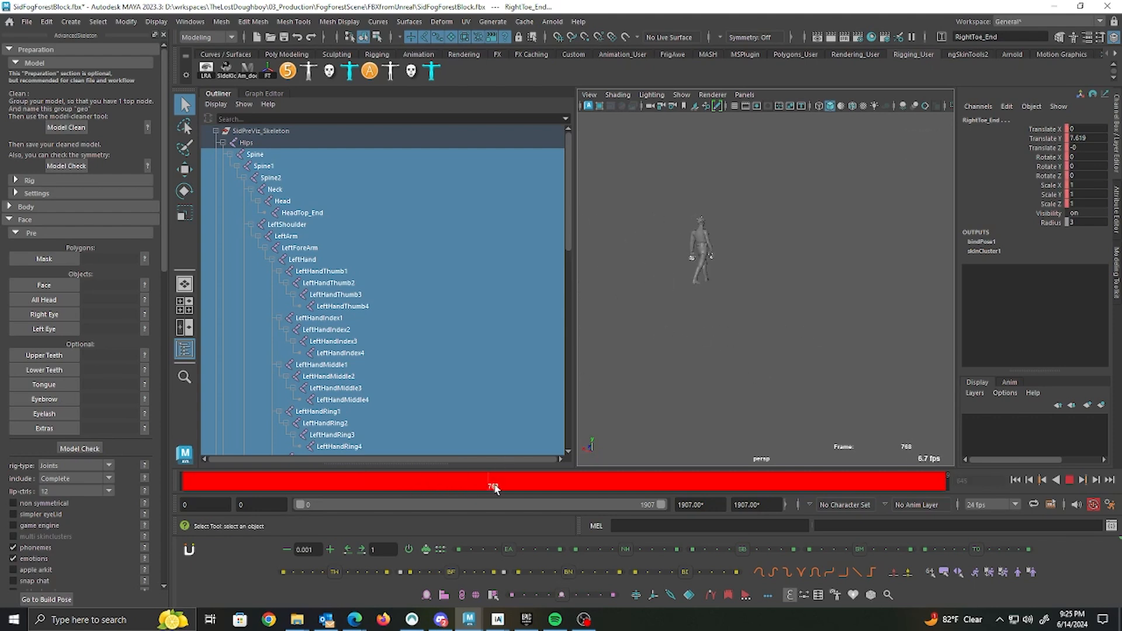
# Scrub back and forth through the mocap animation on the timeline
pyautogui.moveTo(492, 483); pyautogui.dragTo(636, 483)
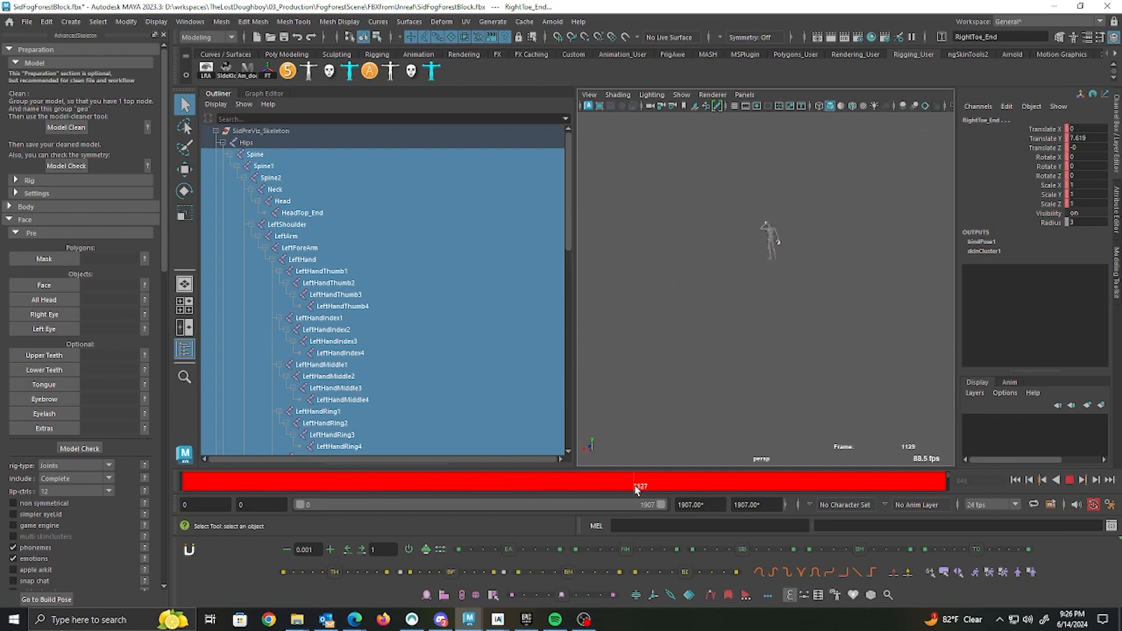
pyautogui.moveTo(636, 486); pyautogui.dragTo(741, 486)
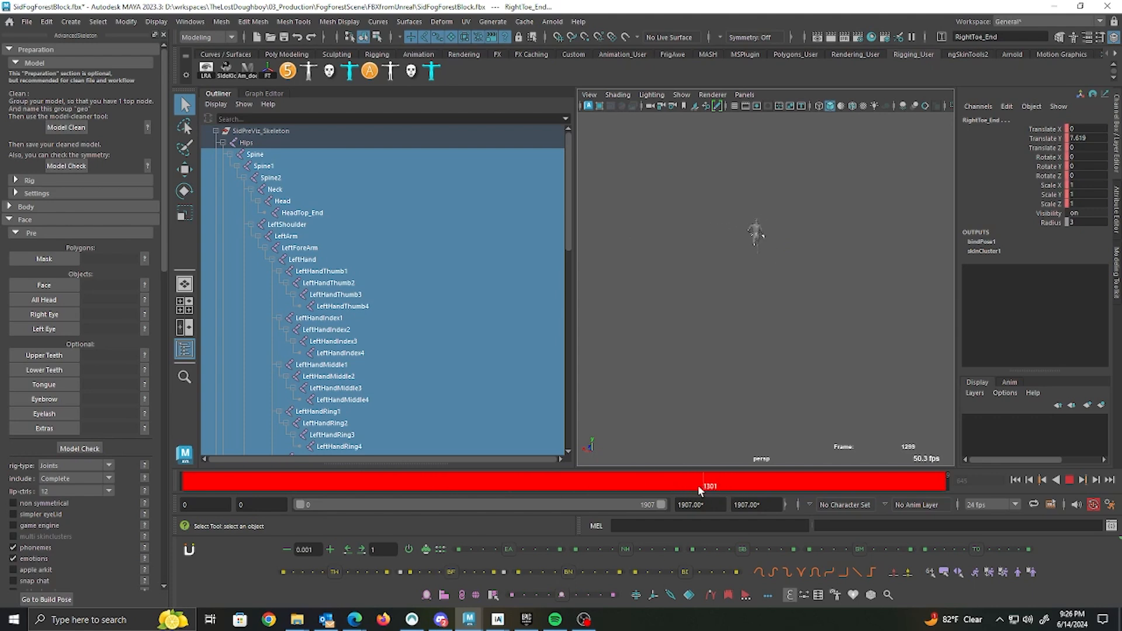
pyautogui.moveTo(709, 485); pyautogui.dragTo(465, 485)
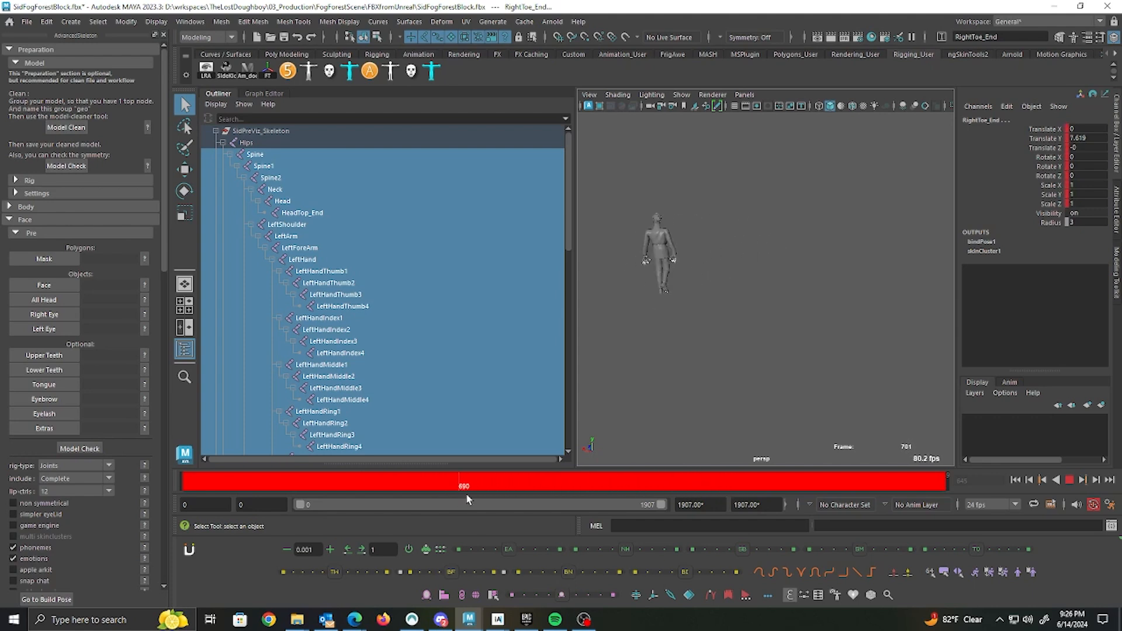
pyautogui.moveTo(464, 486); pyautogui.dragTo(715, 487)
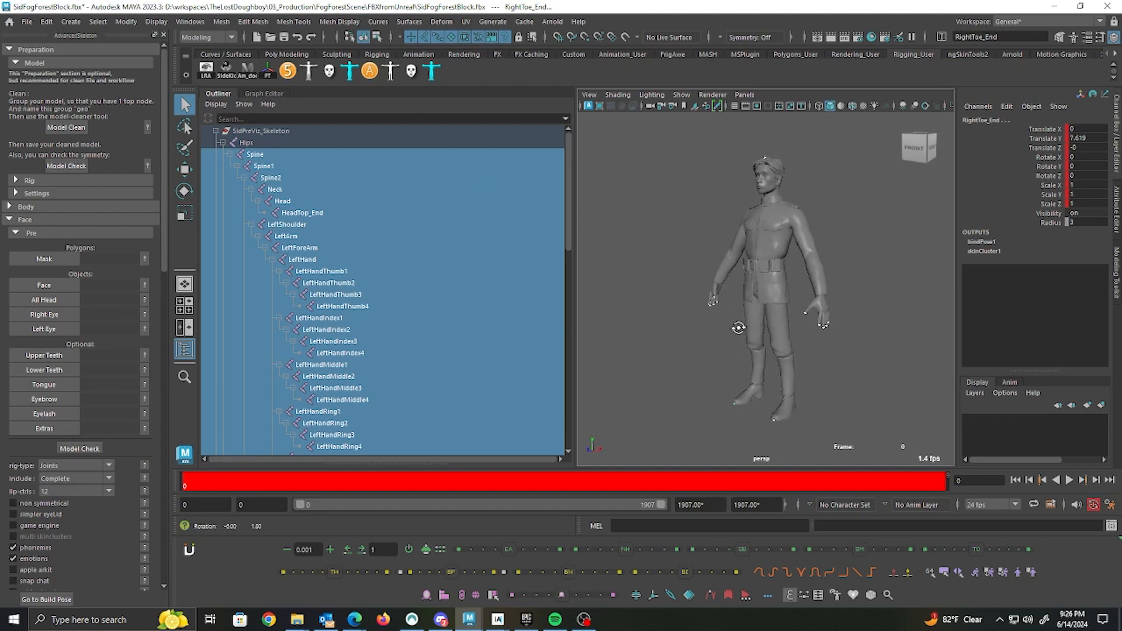
# Inspect the Head joint's Rotate X, Scale X and Translate X curves, then pick the Hips joint
pyautogui.click(263, 93)
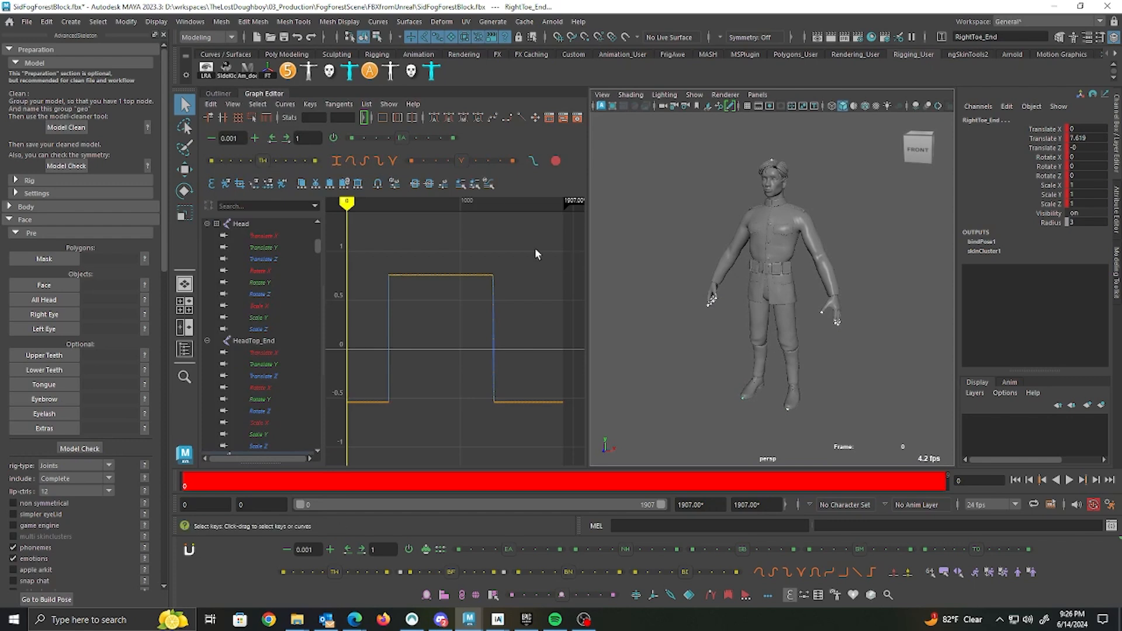
pyautogui.click(260, 270)
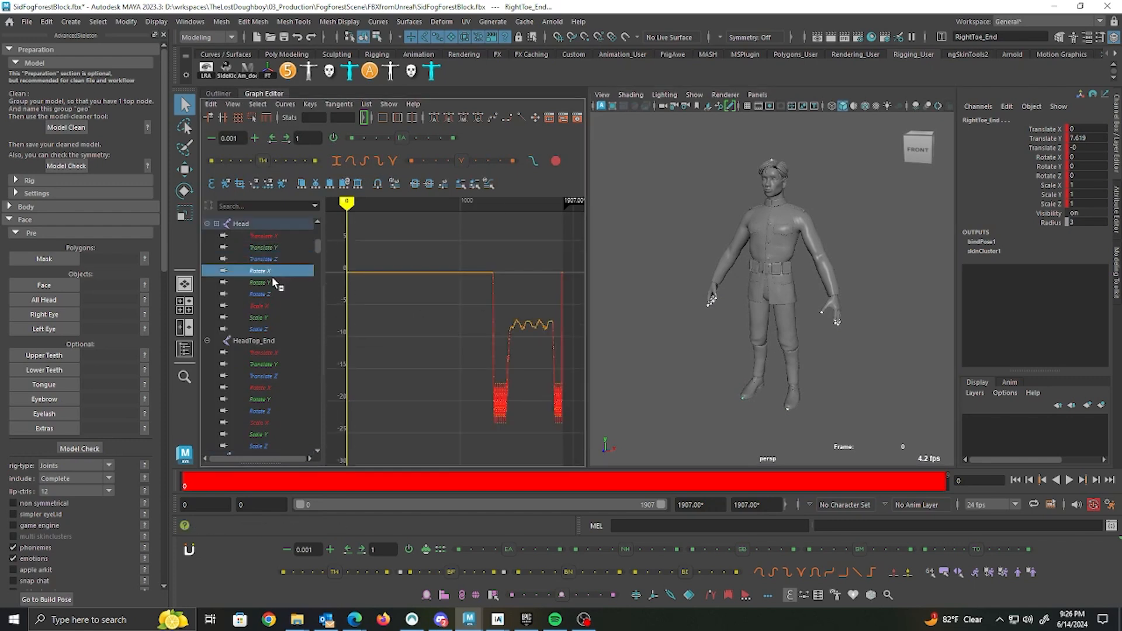
pyautogui.moveTo(278, 324)
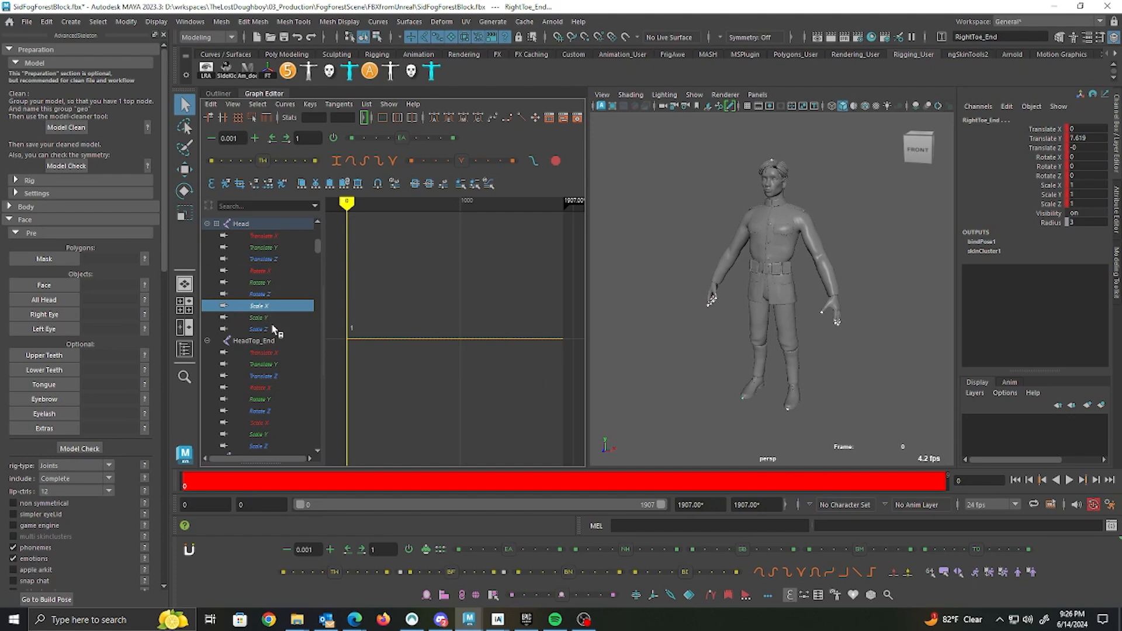
pyautogui.click(263, 236)
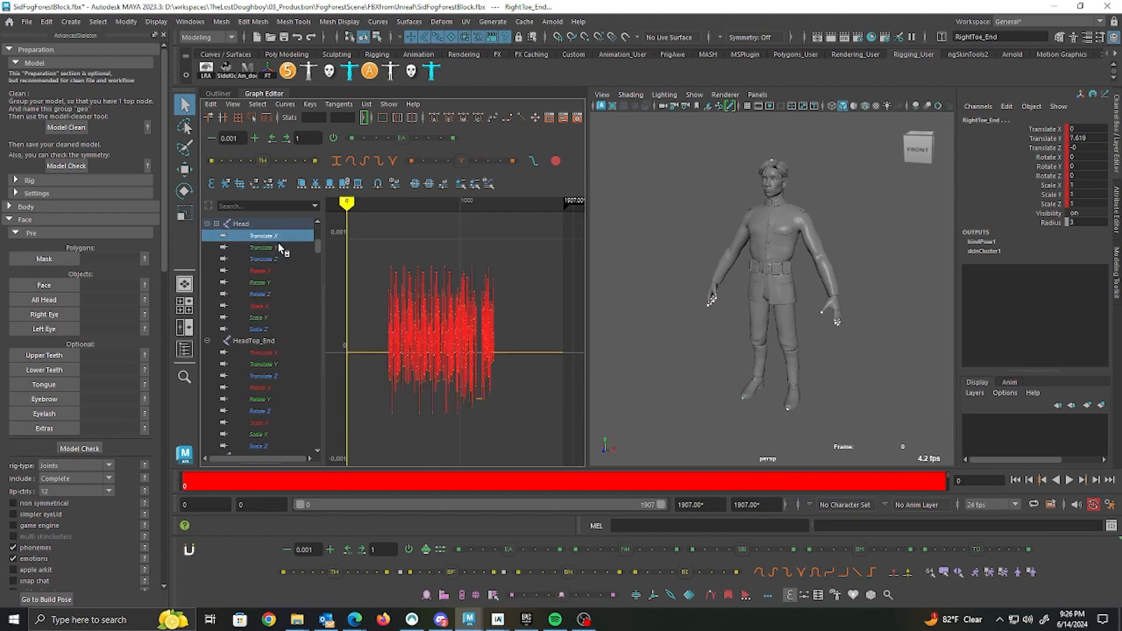
pyautogui.click(263, 258)
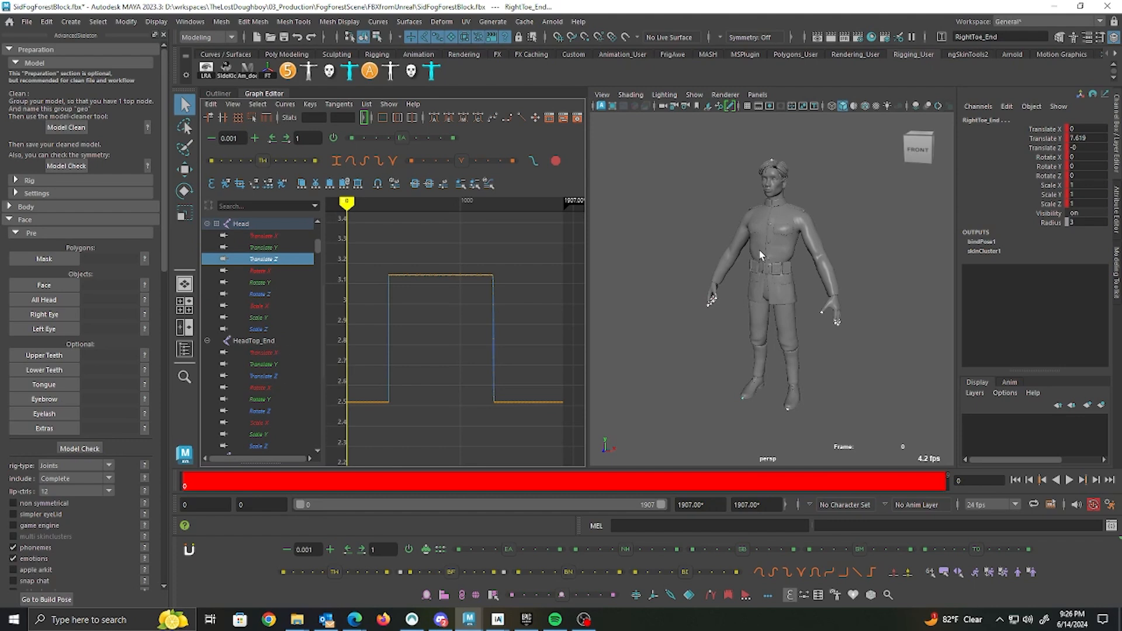
pyautogui.moveTo(788, 254)
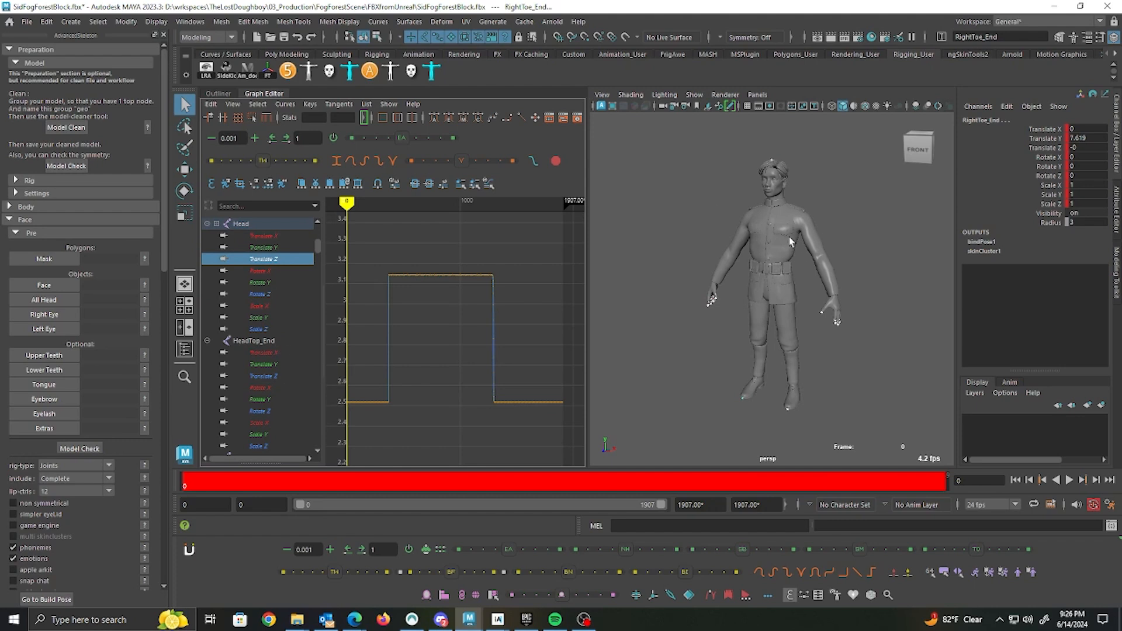
pyautogui.moveTo(723, 287)
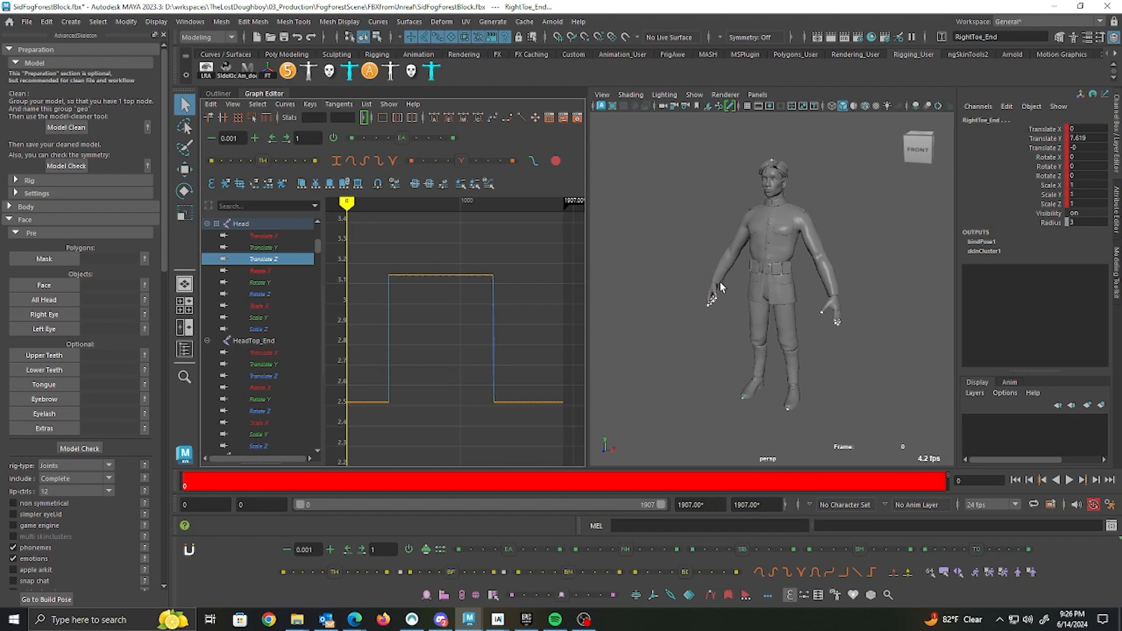
pyautogui.click(218, 93)
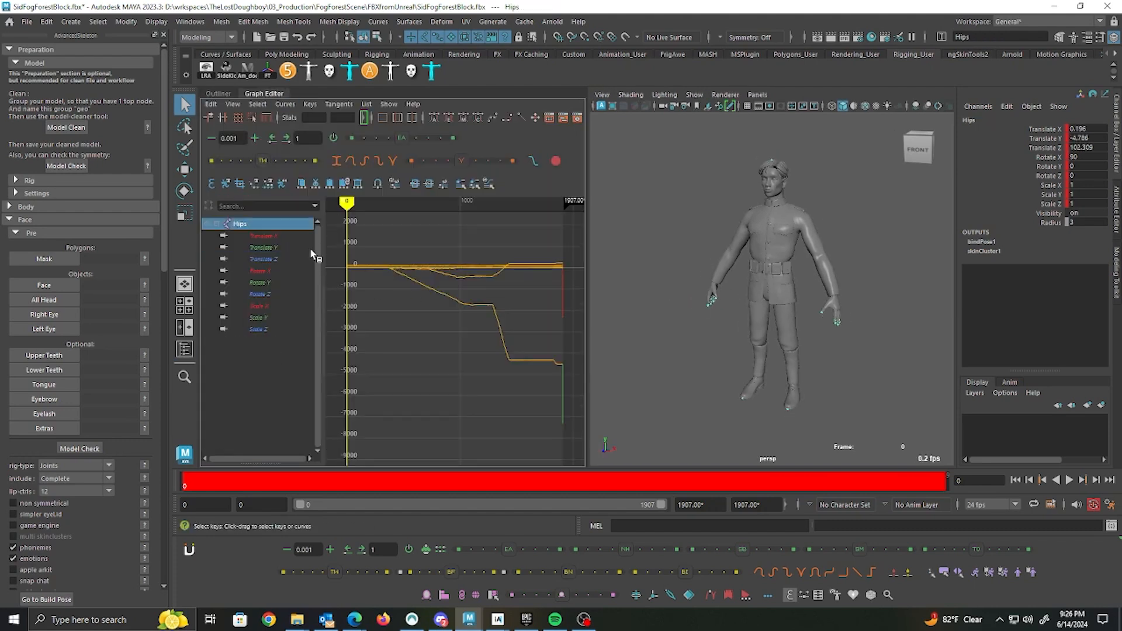
# Review the Hips Translate X/Z curves and the Neck Translate Y curve
pyautogui.click(263, 235)
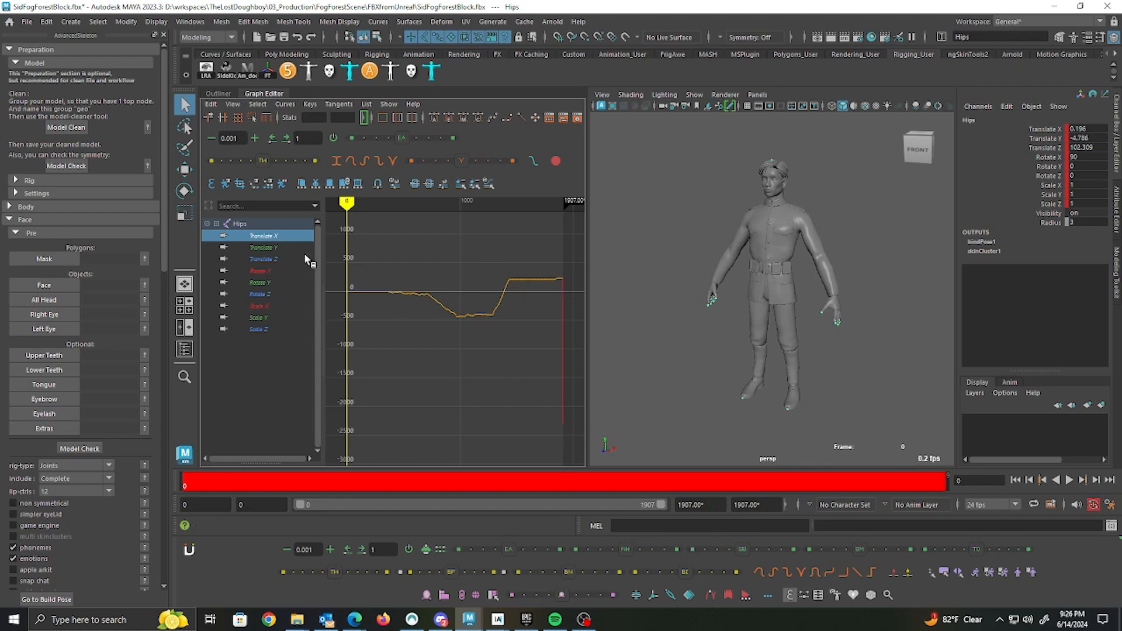
pyautogui.click(263, 258)
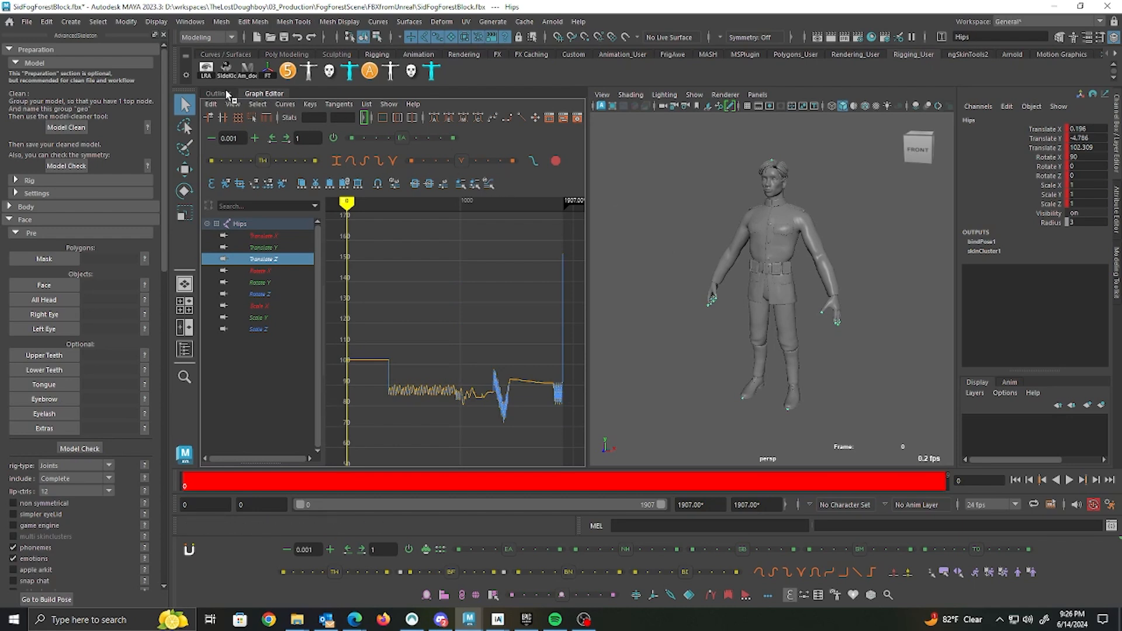
pyautogui.click(216, 93)
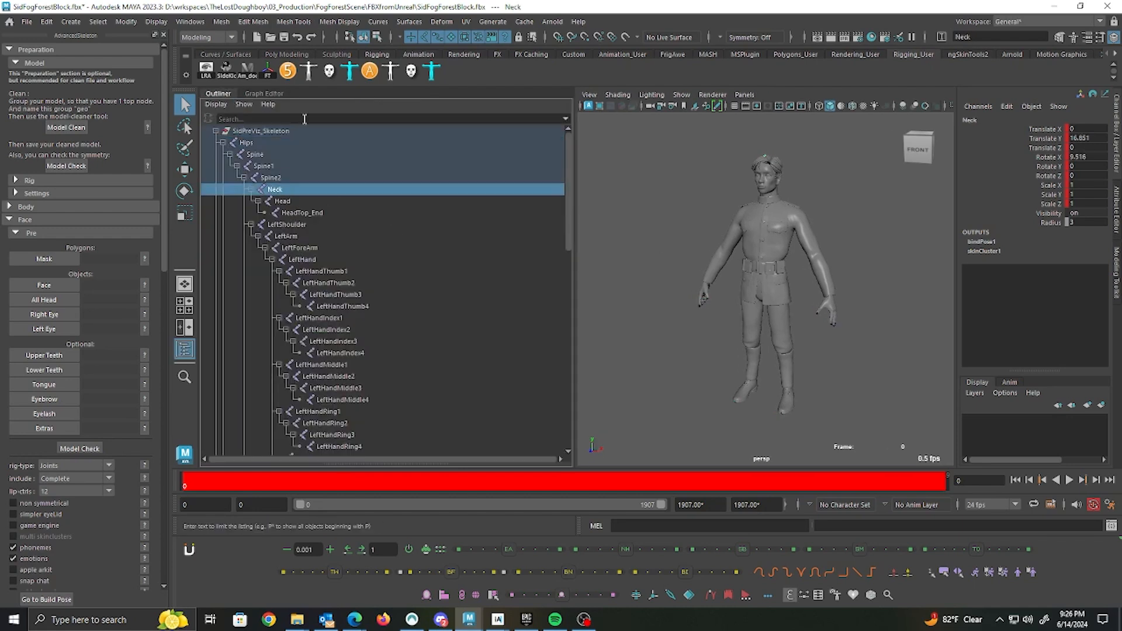
pyautogui.click(264, 94)
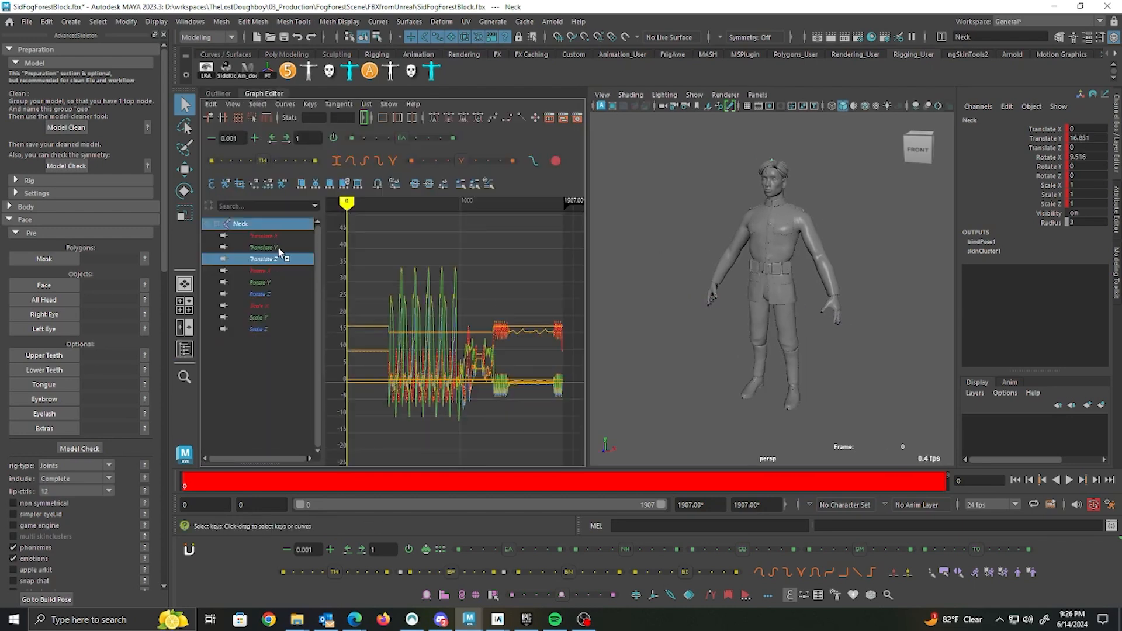
pyautogui.click(263, 247)
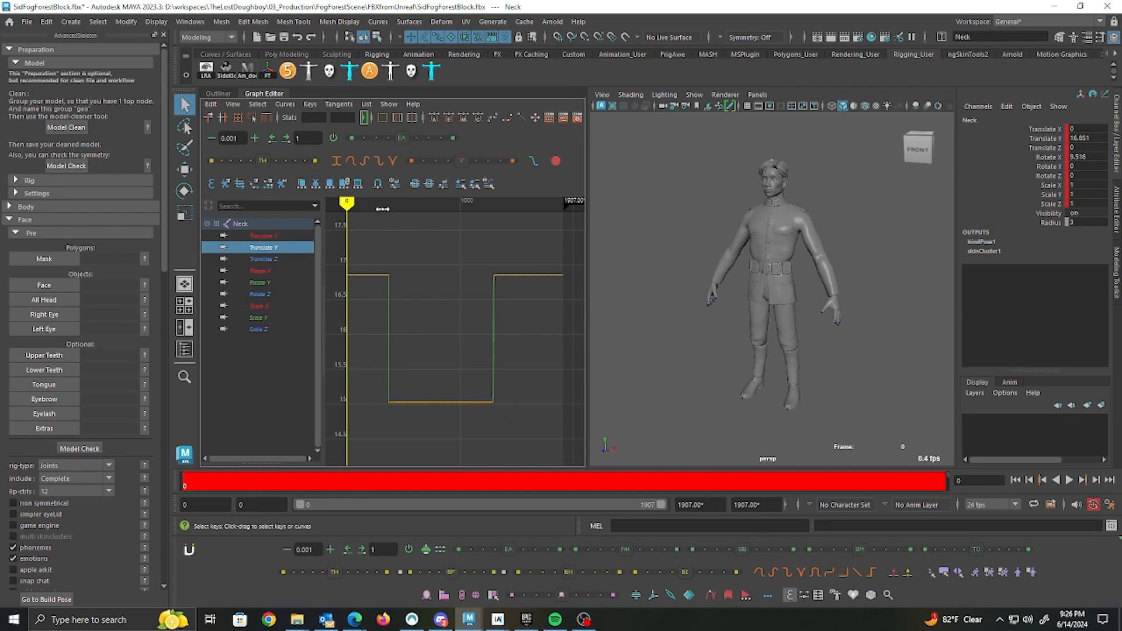
# Play back the mocap animation and scrub back near its start
pyautogui.click(1070, 480)
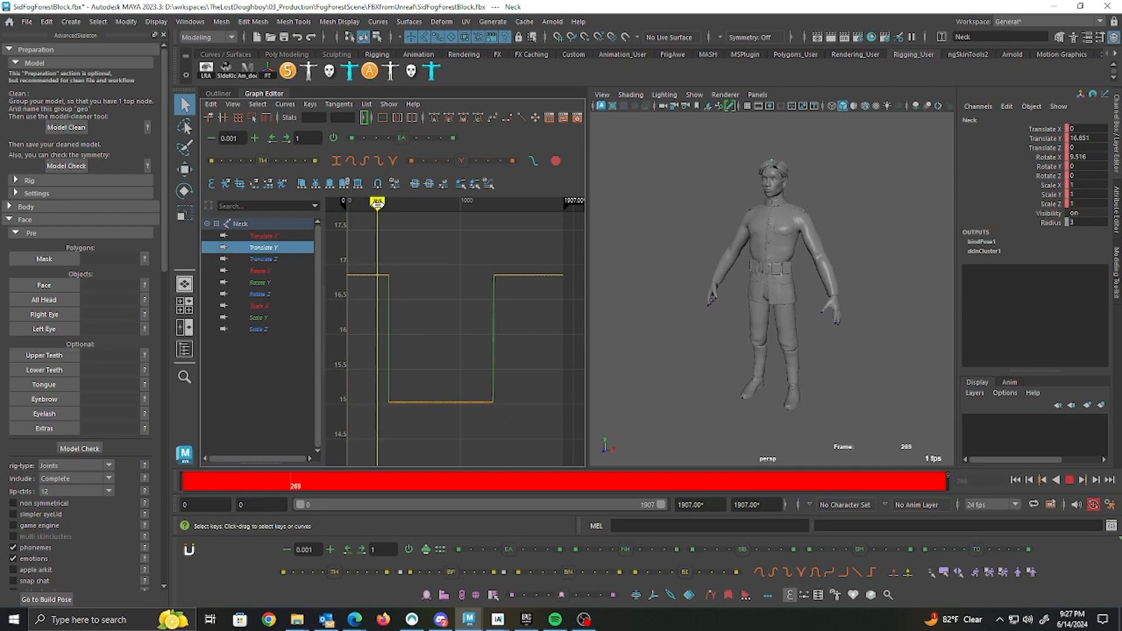
pyautogui.click(1069, 480)
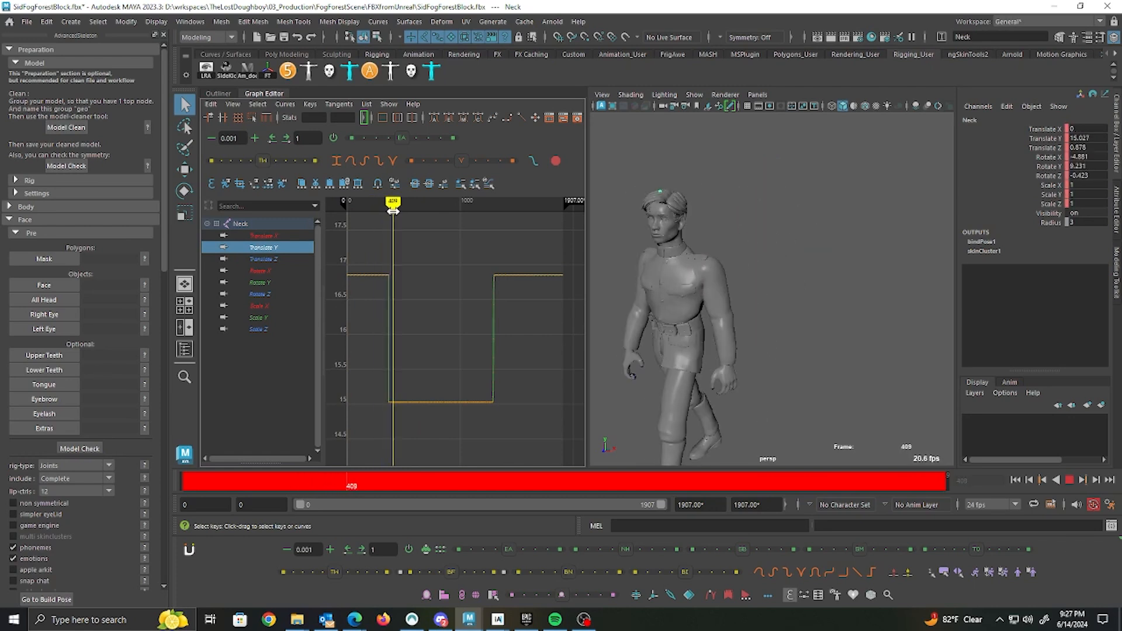
pyautogui.moveTo(393, 202); pyautogui.dragTo(489, 202)
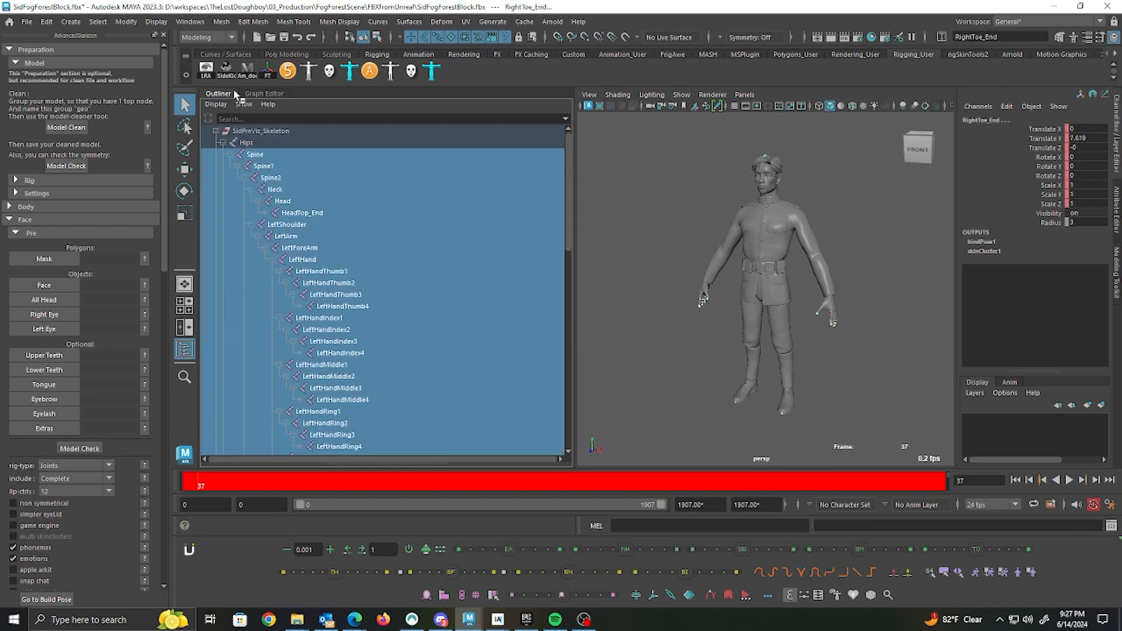
# Delete the Scale X/Y/Z curves from all joints, then target the Translate channels
pyautogui.click(263, 94)
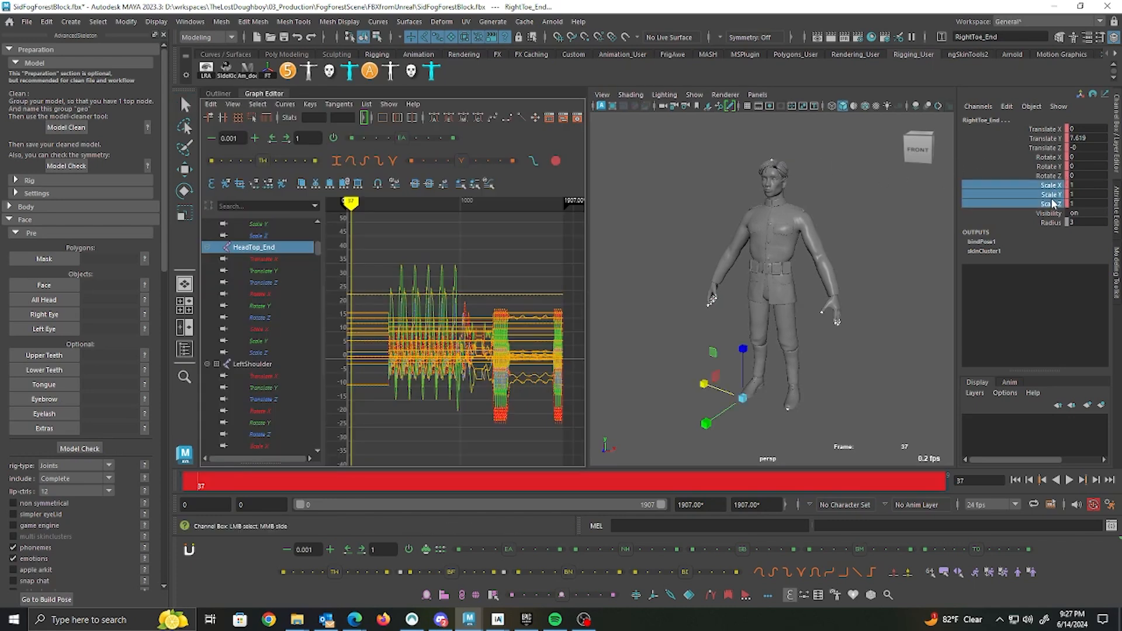
pyautogui.rightClick(1052, 185)
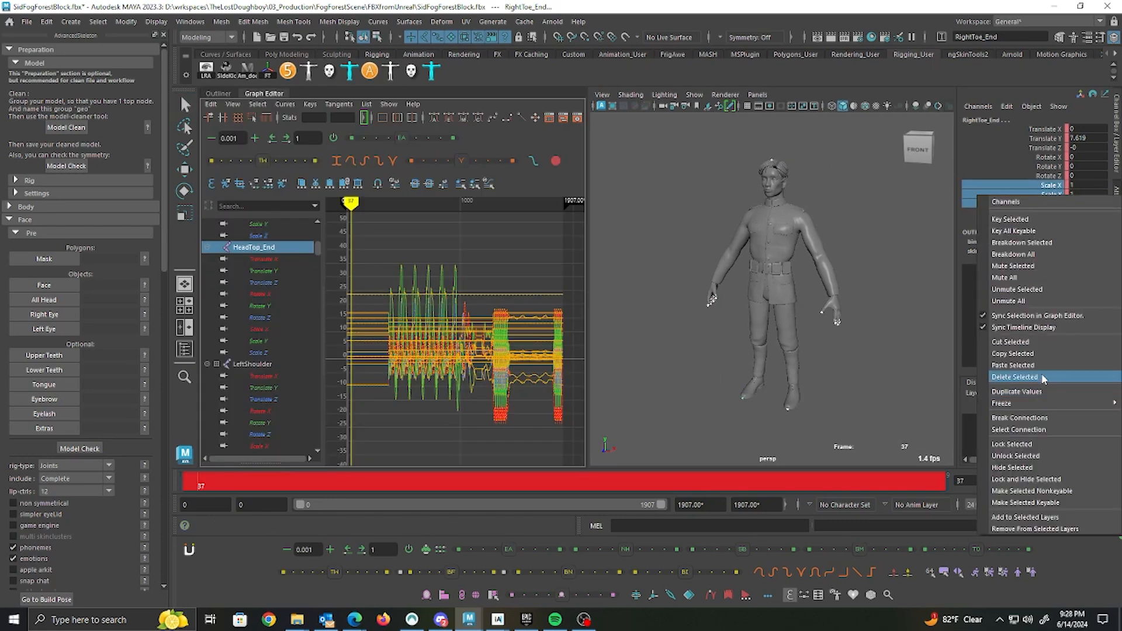
pyautogui.click(1014, 377)
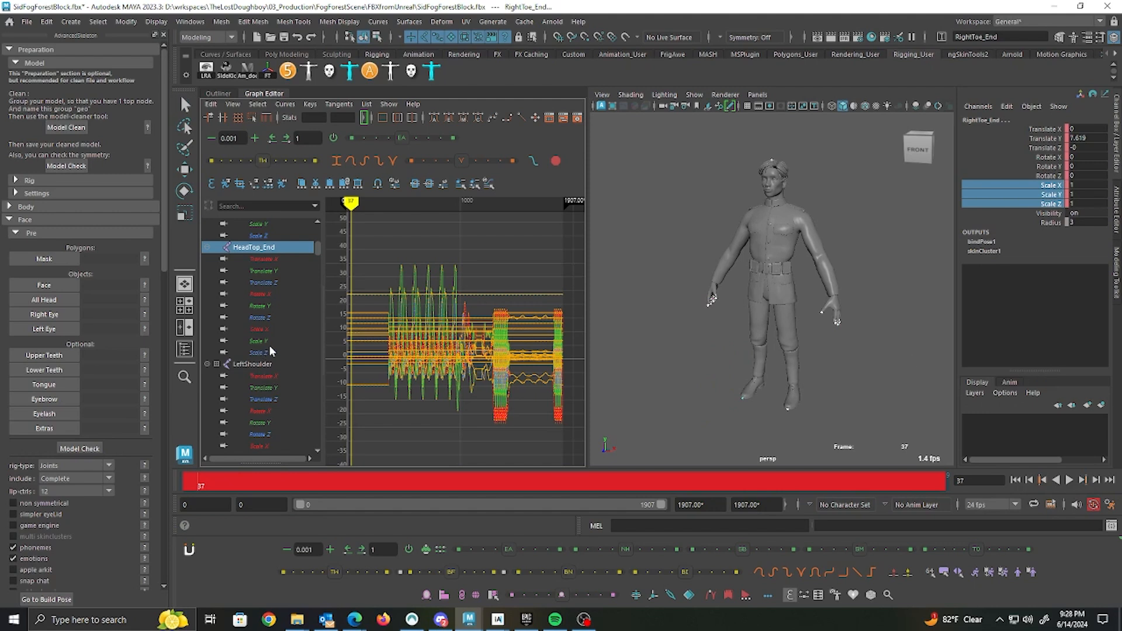
pyautogui.scroll(-3)
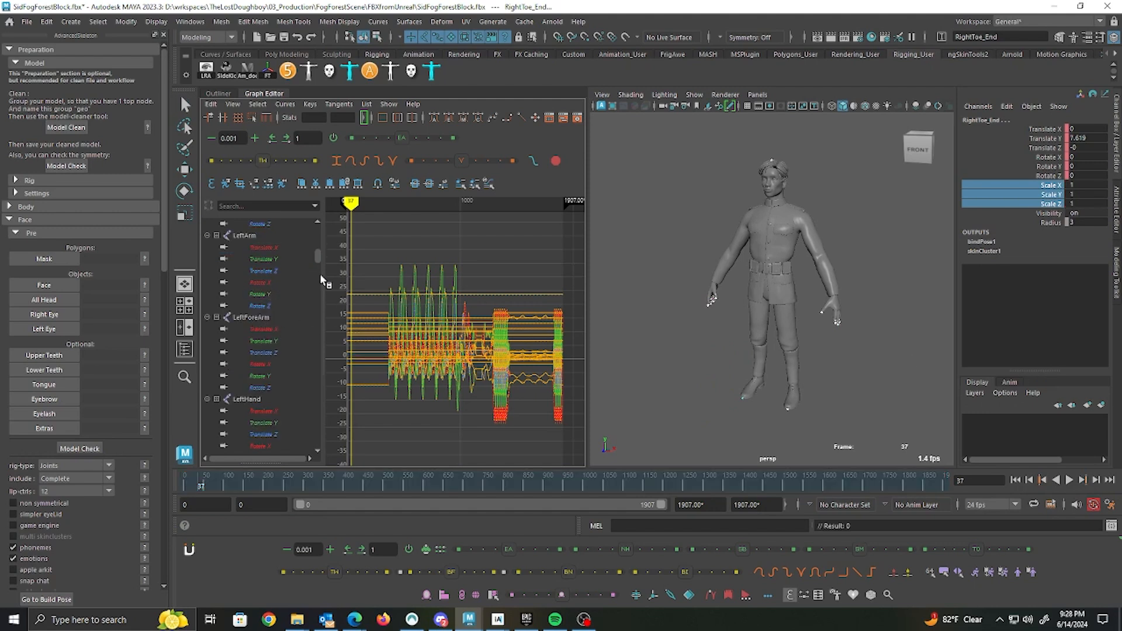
pyautogui.moveTo(1055, 152)
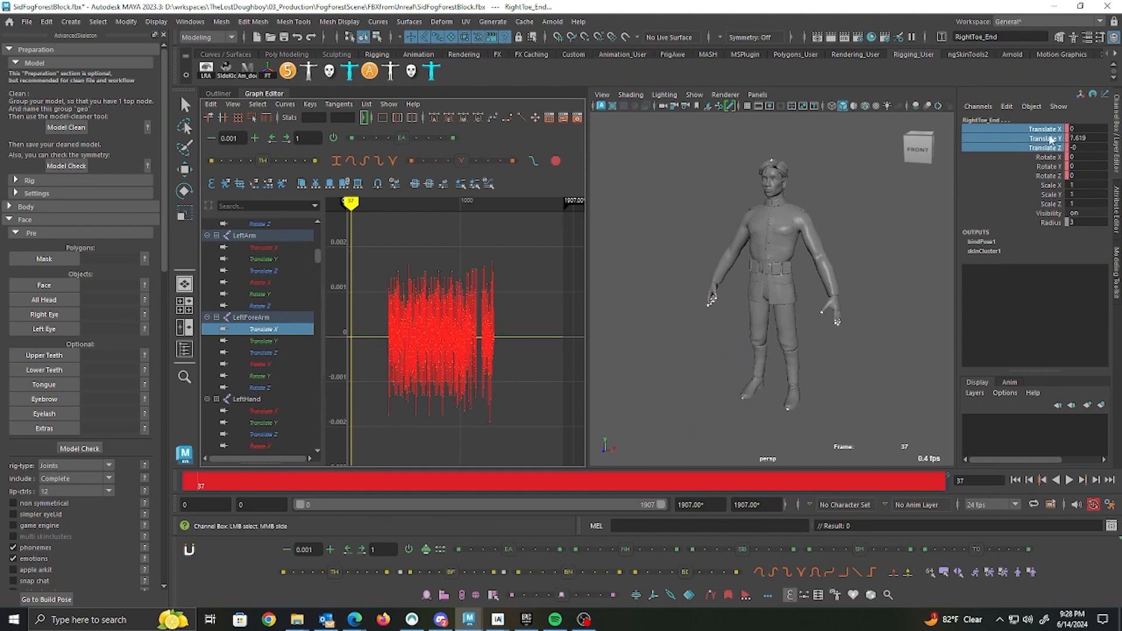
pyautogui.rightClick(1048, 138)
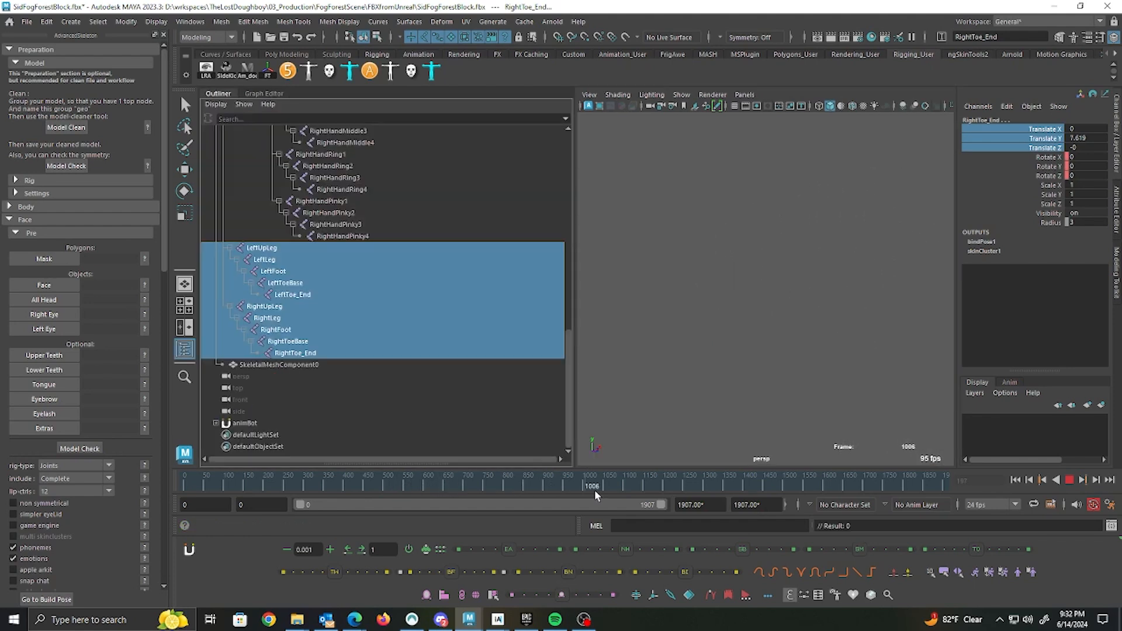
# Save the scene as SidFogForestBlock_Cleaned.mb in the MoCapCleanUp folder
pyautogui.moveTo(593, 486); pyautogui.dragTo(390, 487)
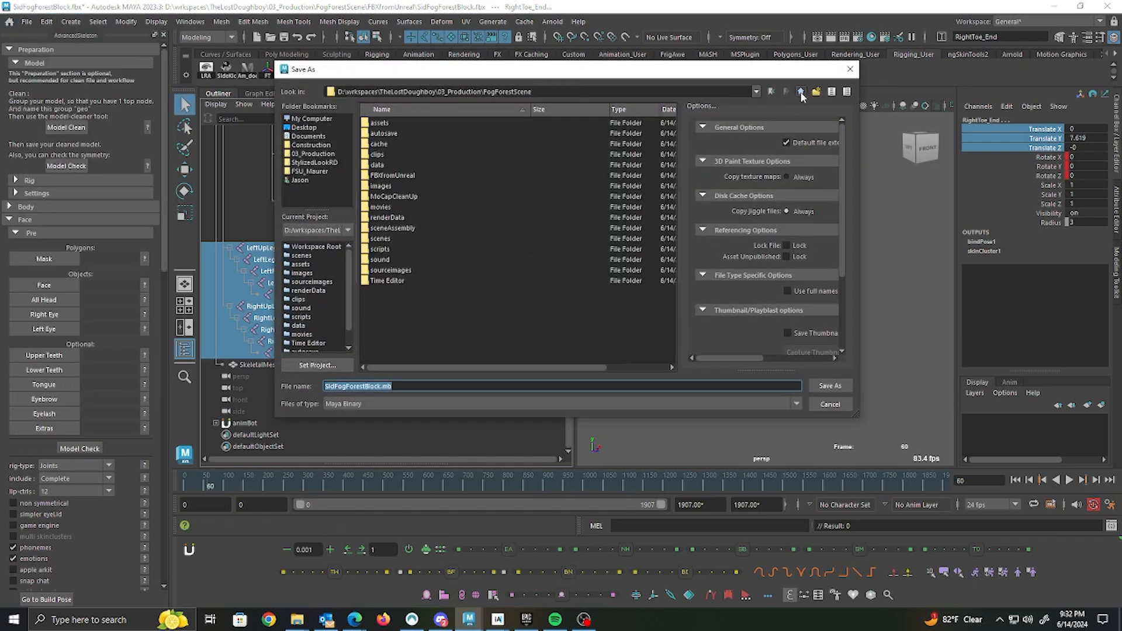
pyautogui.doubleClick(393, 196)
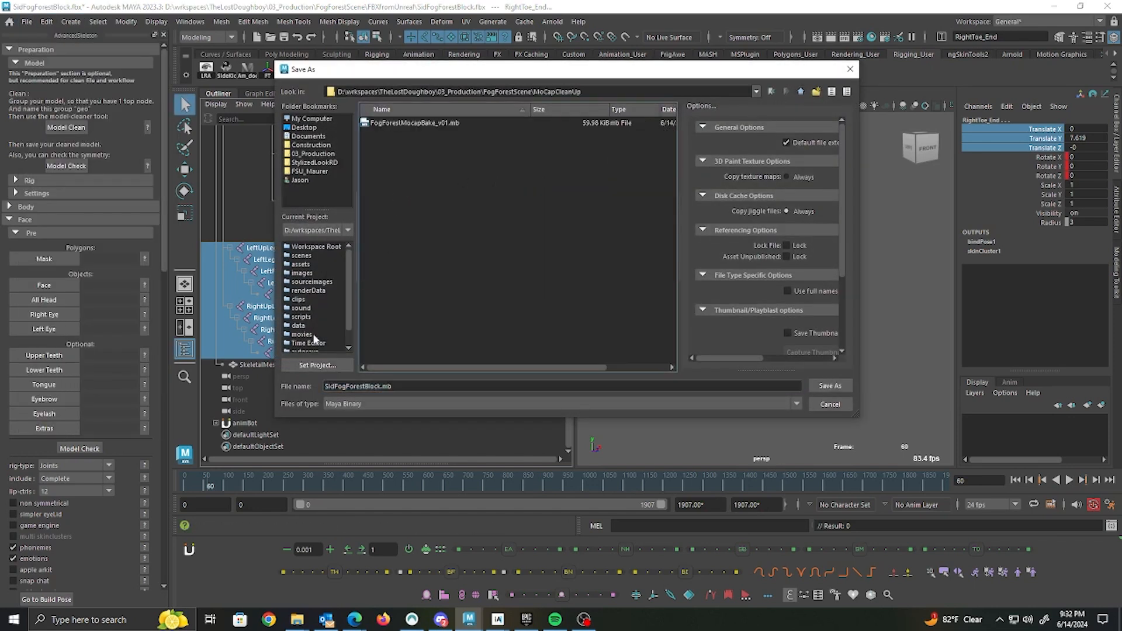
pyautogui.click(381, 387)
pyautogui.write('_Cleaned')
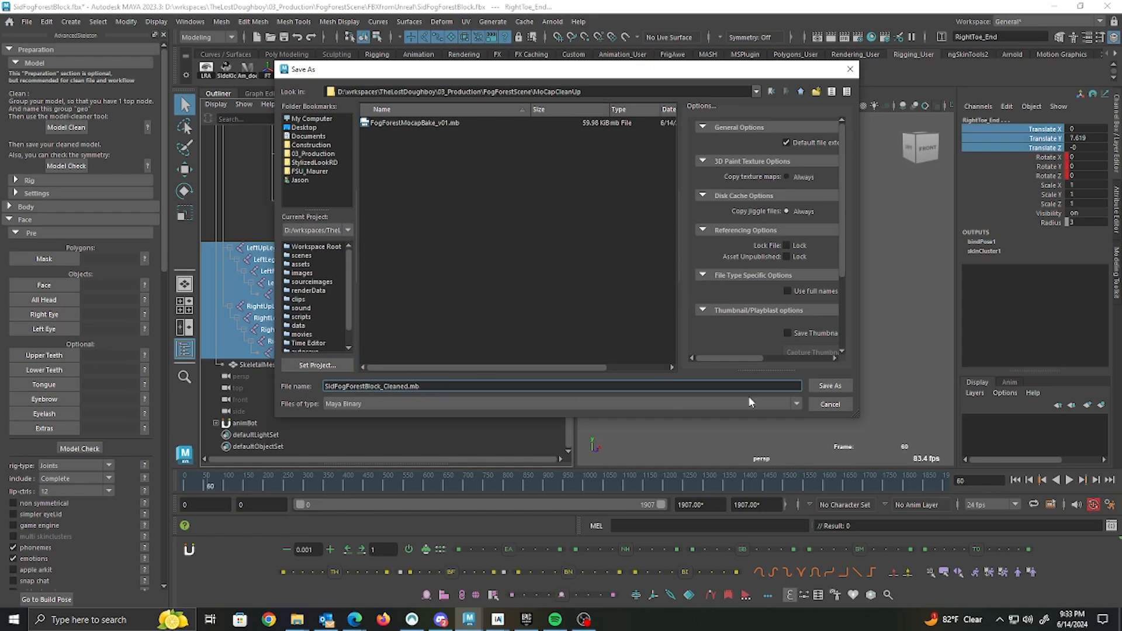
pyautogui.click(830, 385)
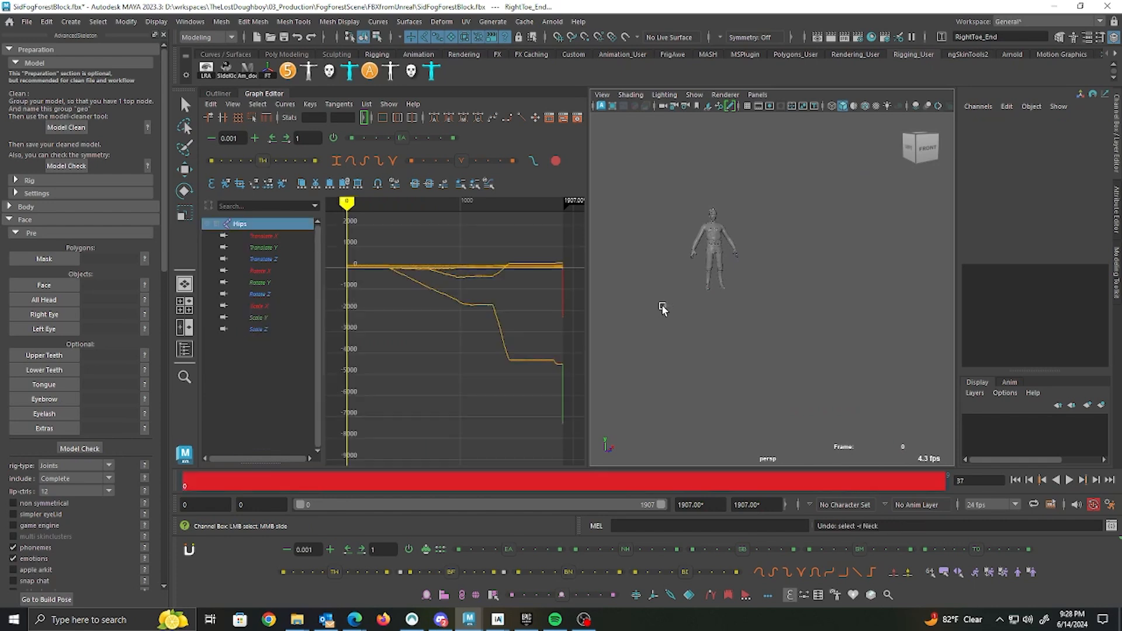
pyautogui.moveTo(277, 235)
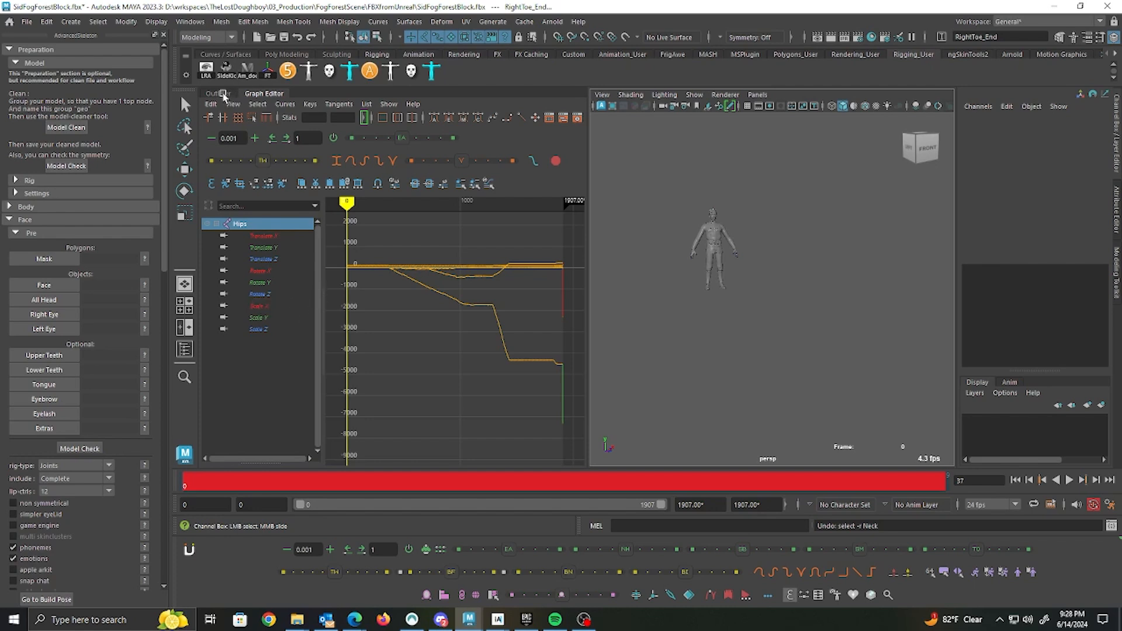
# Delete the Hips Scale X/Y/Z keys, leaving its translate and rotate curves
pyautogui.click(260, 305)
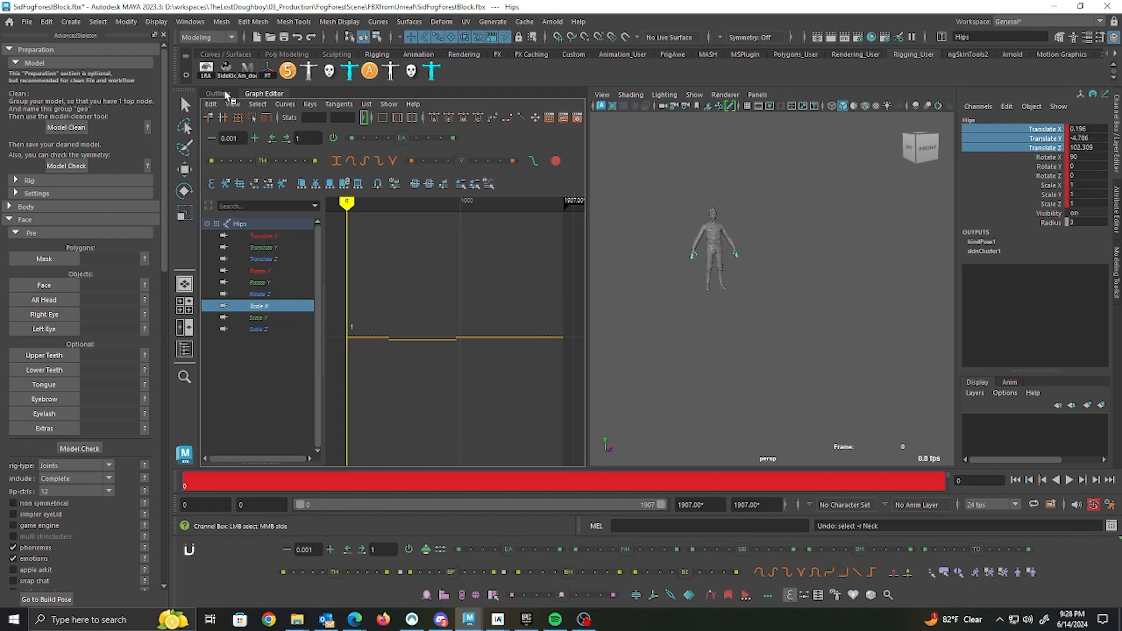
pyautogui.click(217, 94)
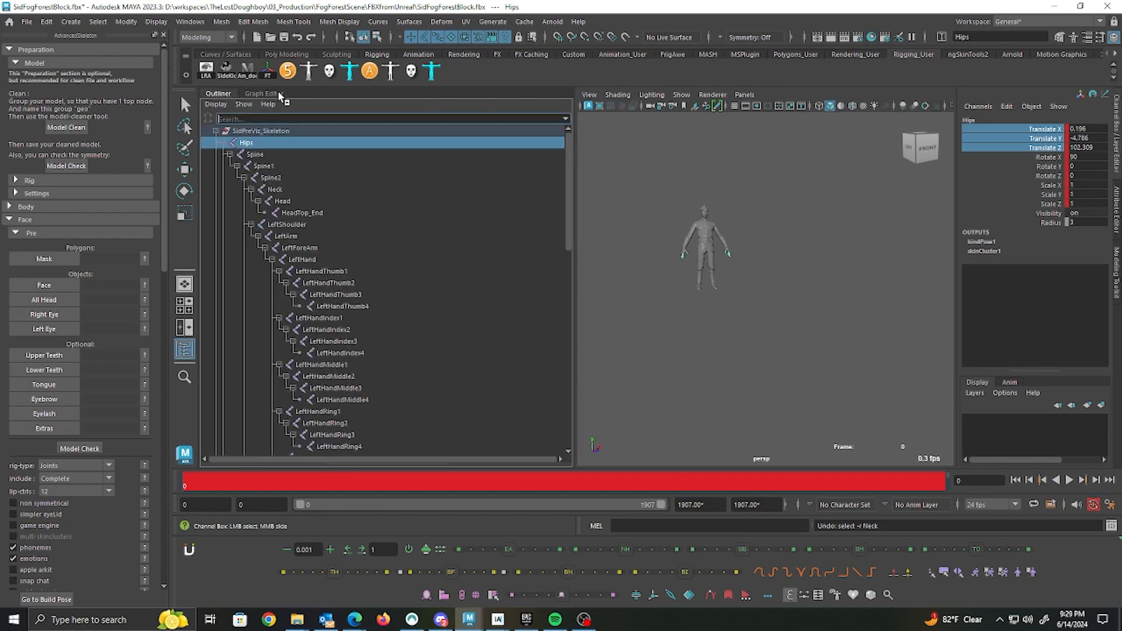
pyautogui.click(262, 94)
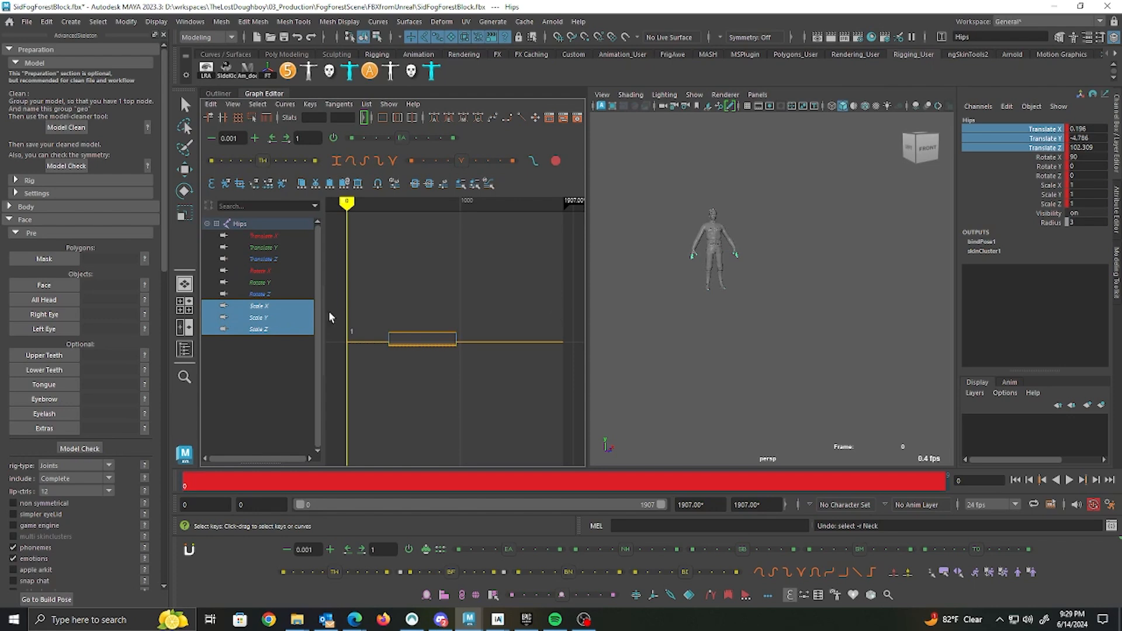
pyautogui.moveTo(1023, 167)
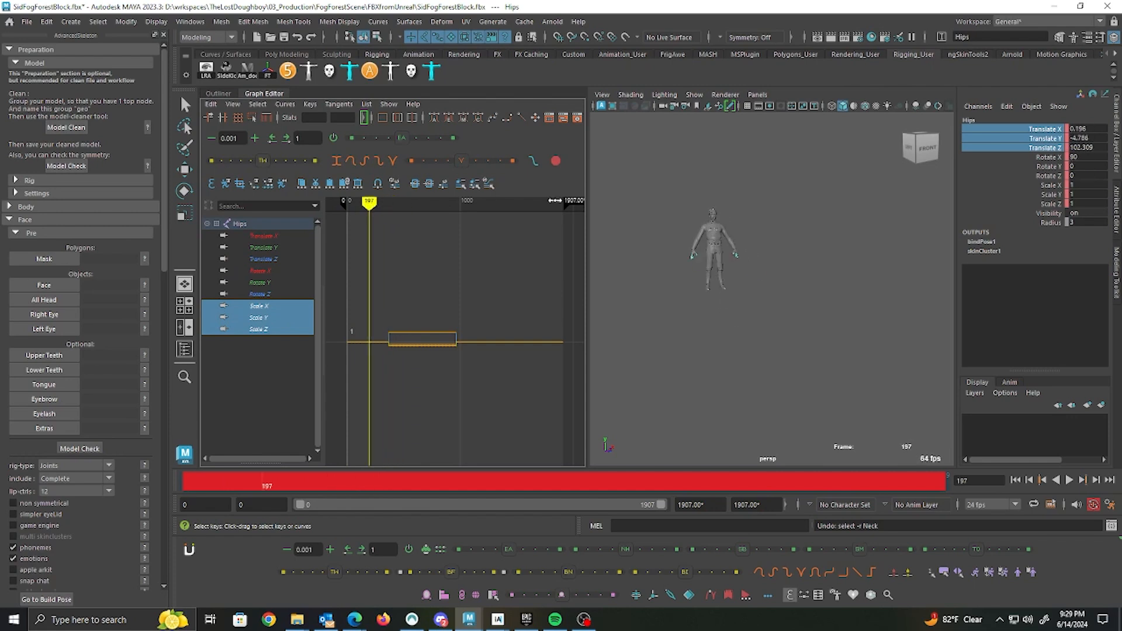
pyautogui.rightClick(1049, 194)
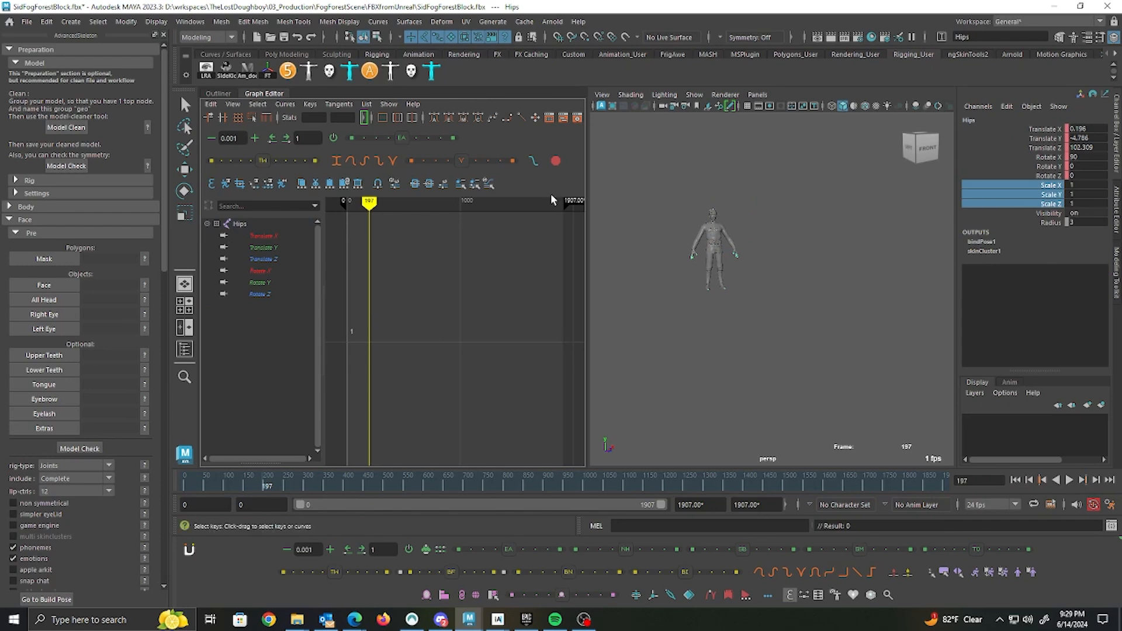
pyautogui.click(217, 94)
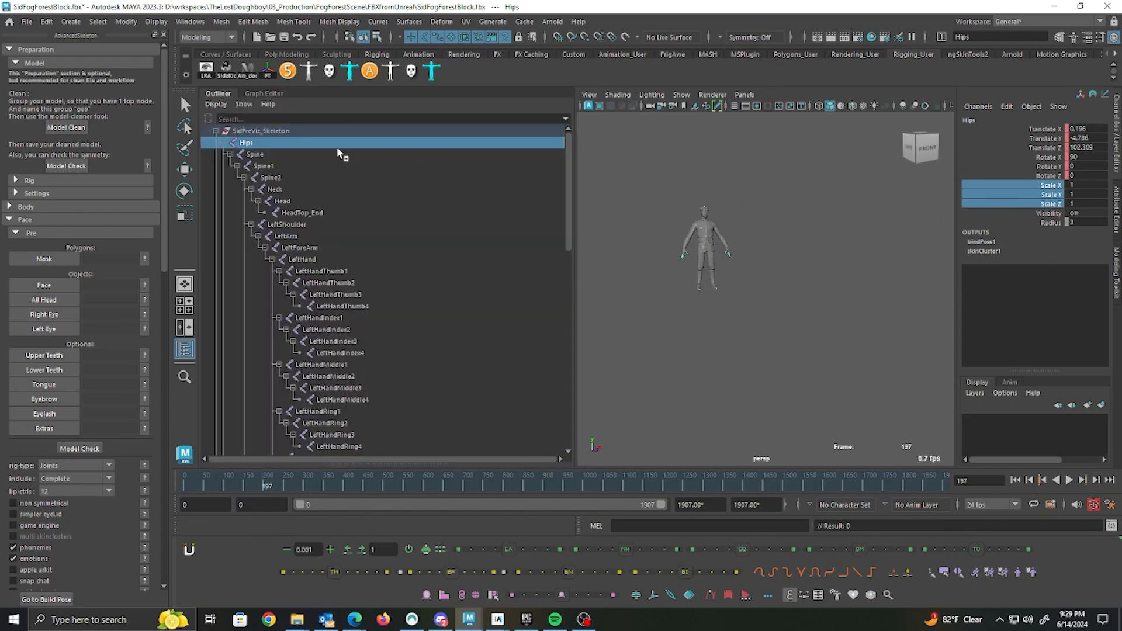
pyautogui.click(254, 154)
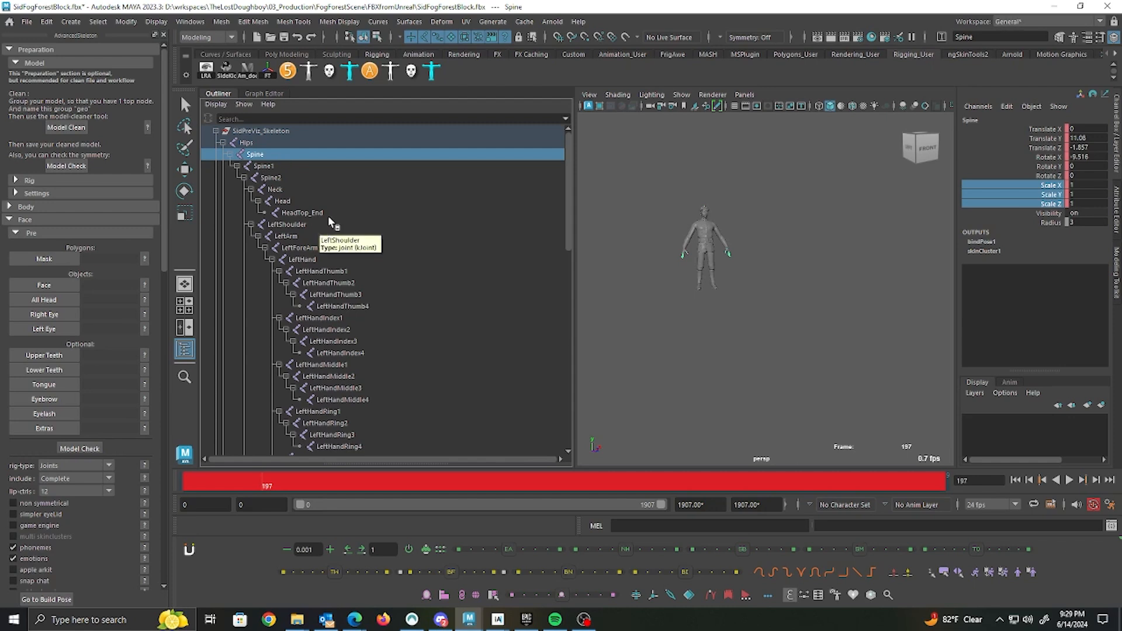
pyautogui.click(285, 224)
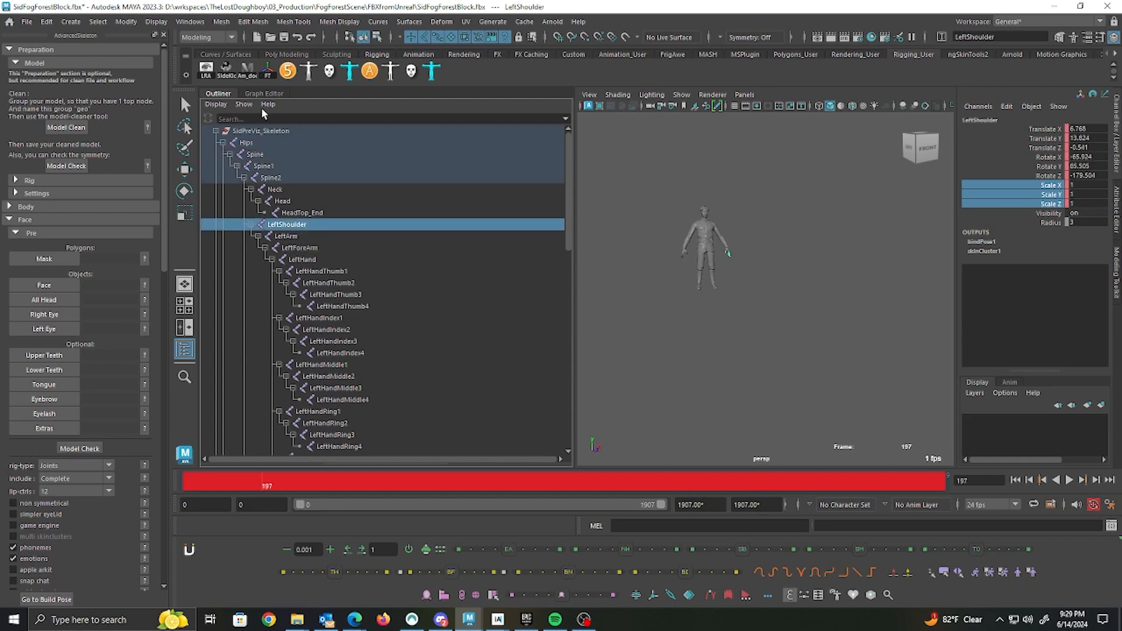
pyautogui.click(262, 94)
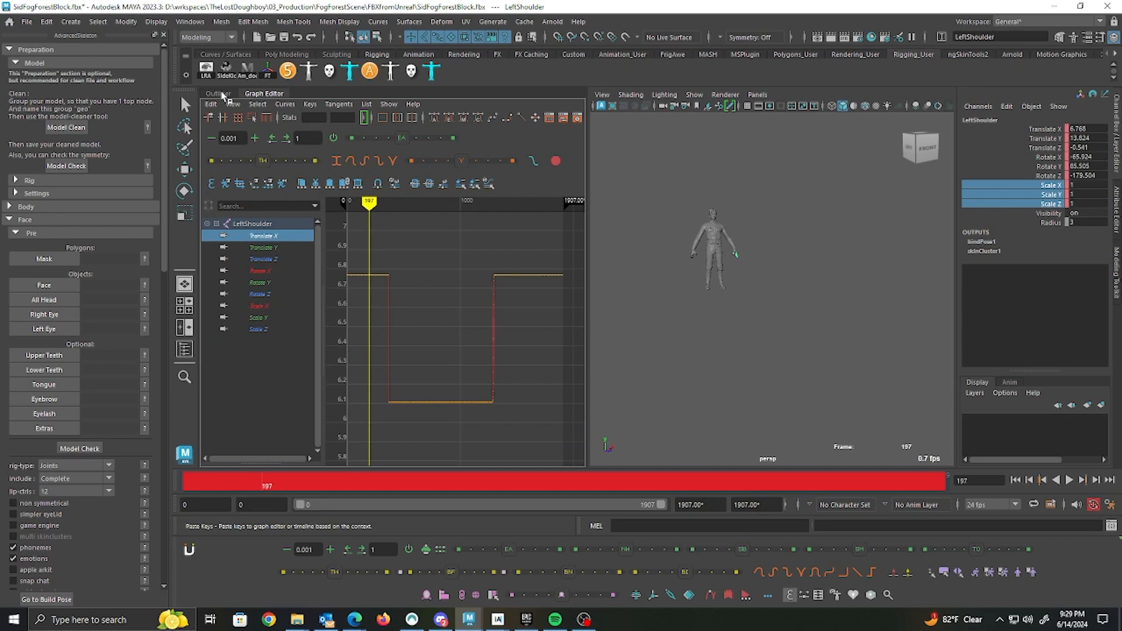
pyautogui.click(218, 94)
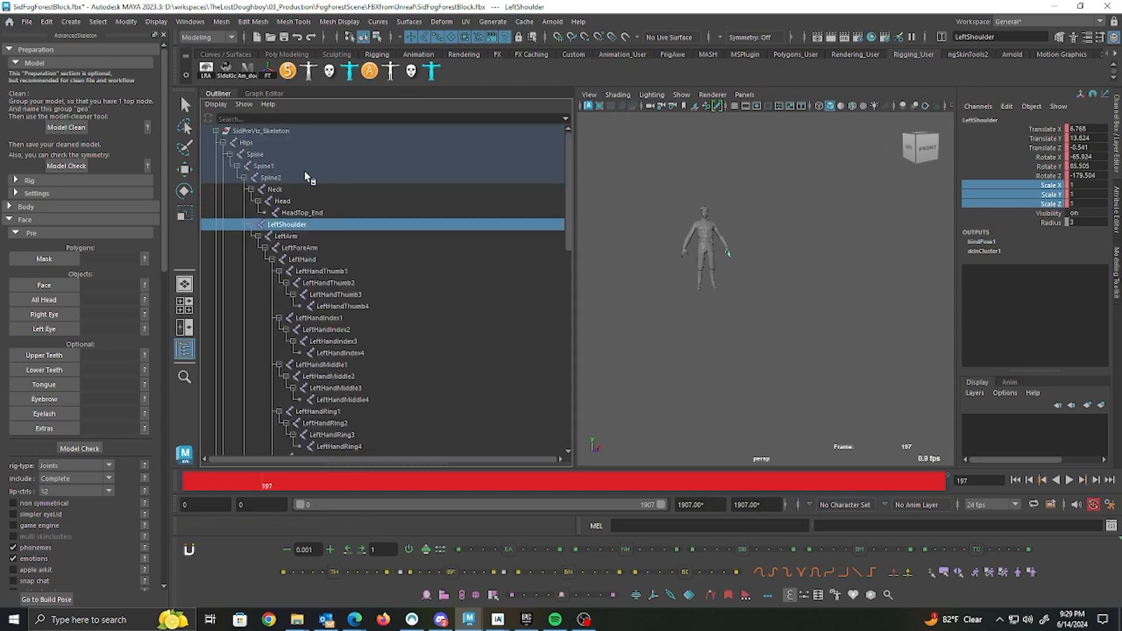
pyautogui.click(263, 94)
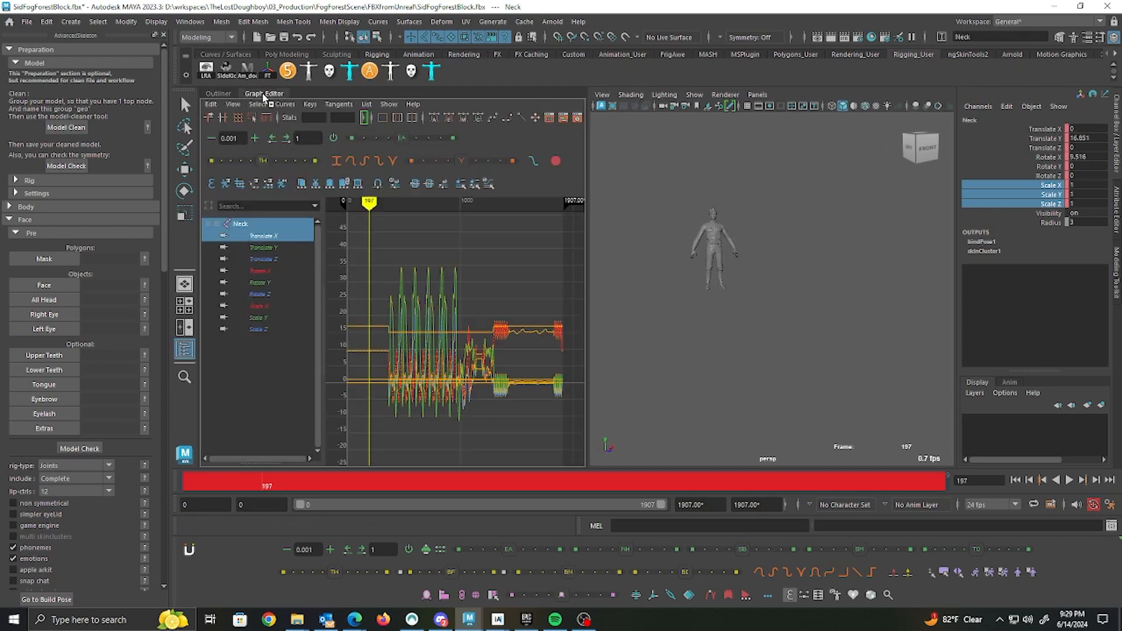
pyautogui.click(263, 247)
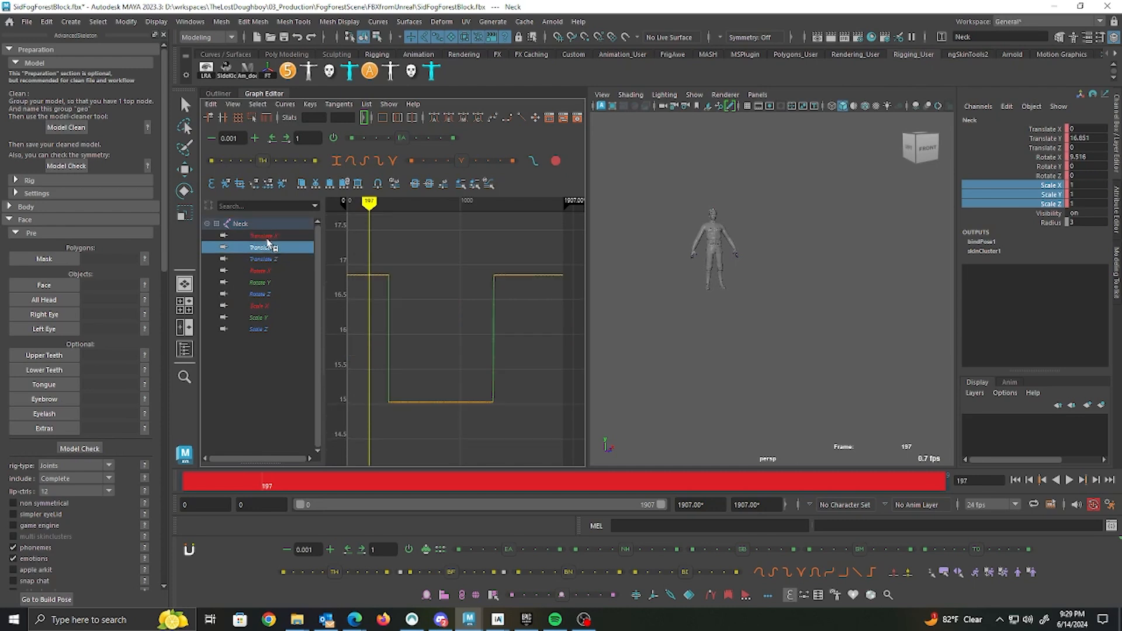
pyautogui.click(263, 258)
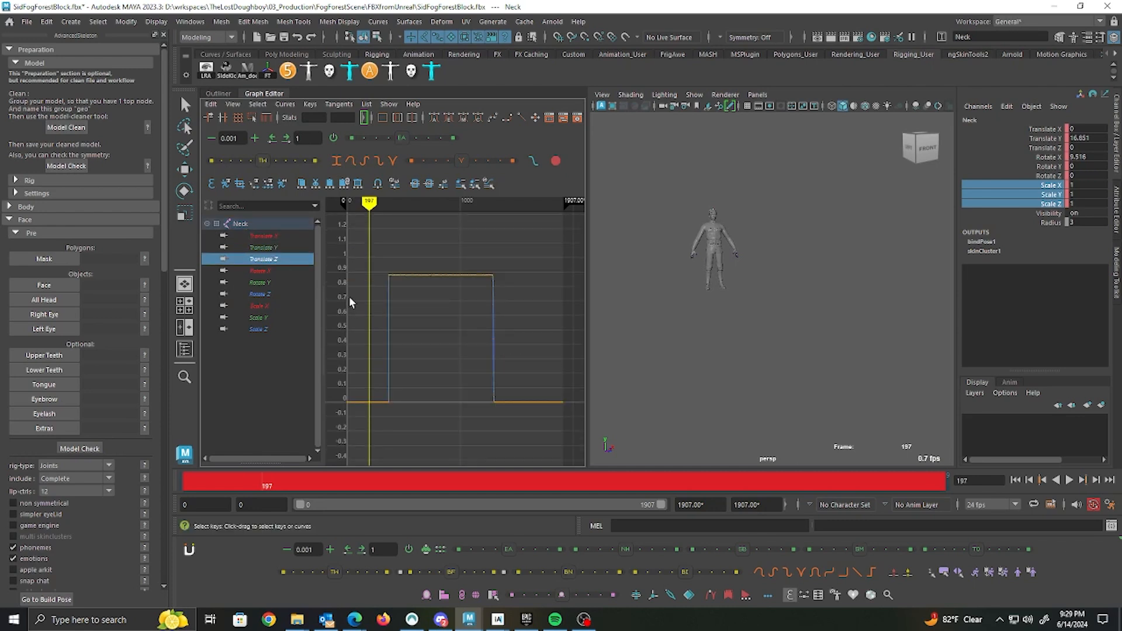
pyautogui.moveTo(461, 340)
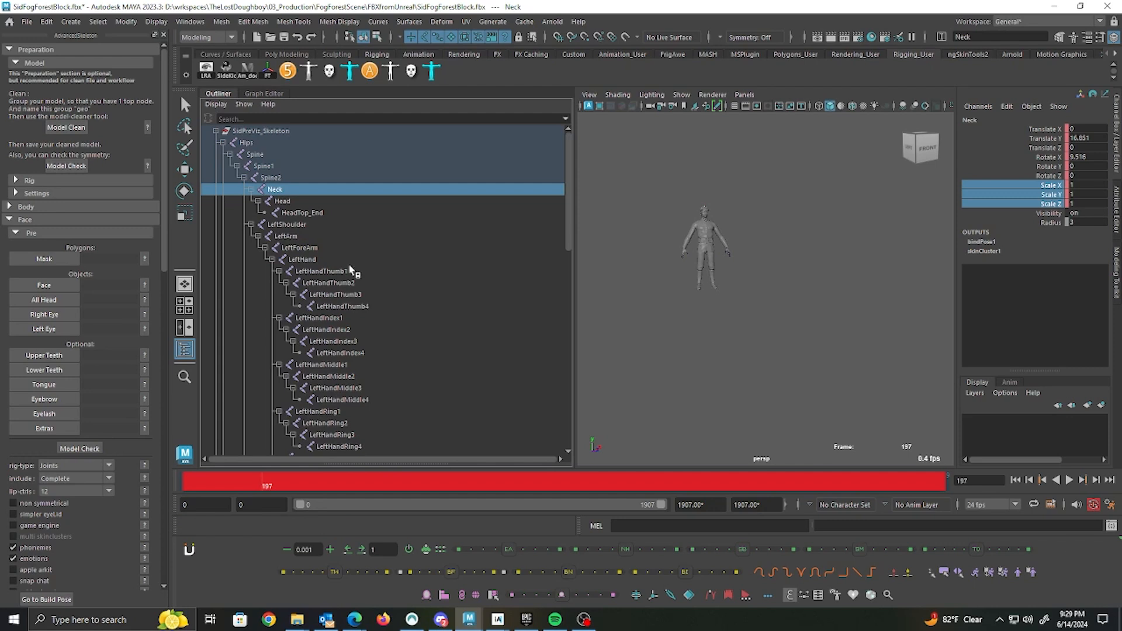
pyautogui.click(263, 94)
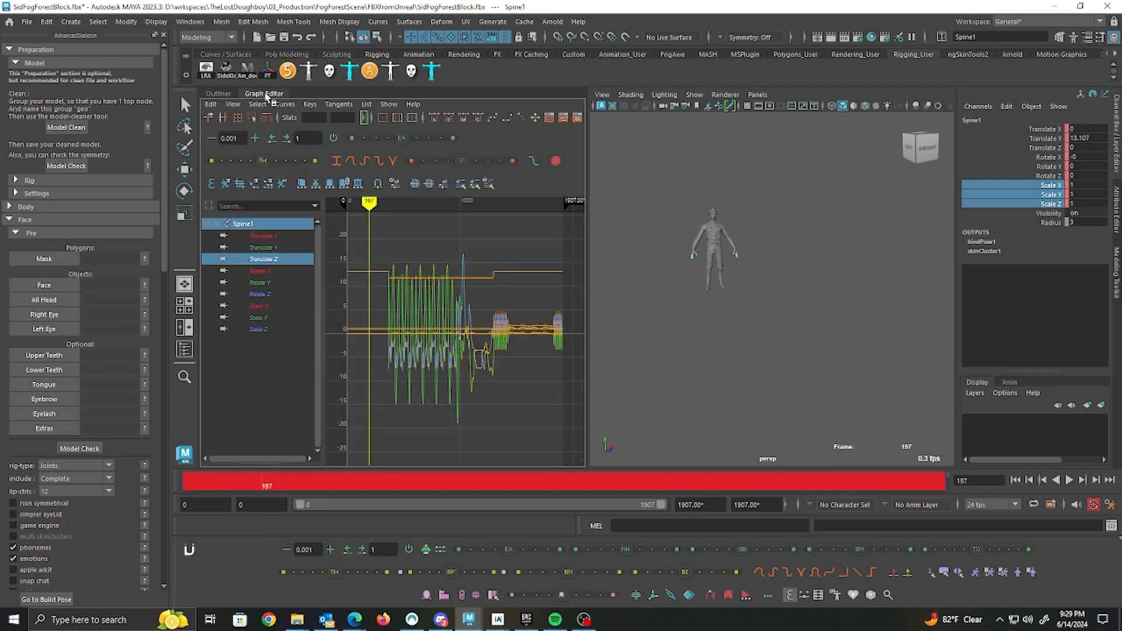
pyautogui.click(263, 247)
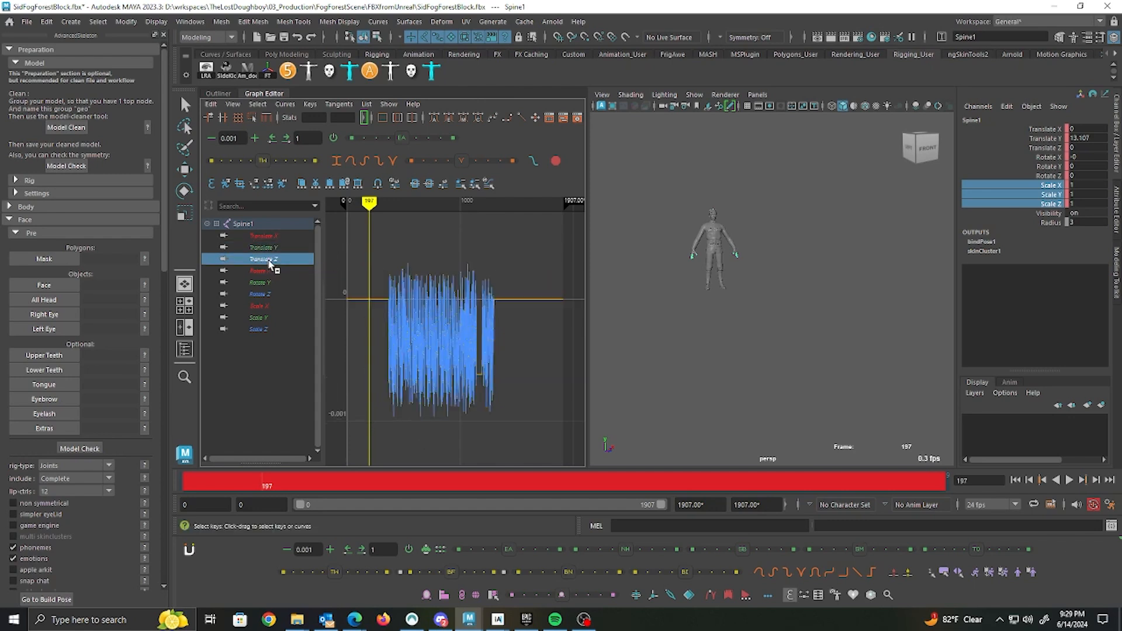
pyautogui.moveTo(388, 308)
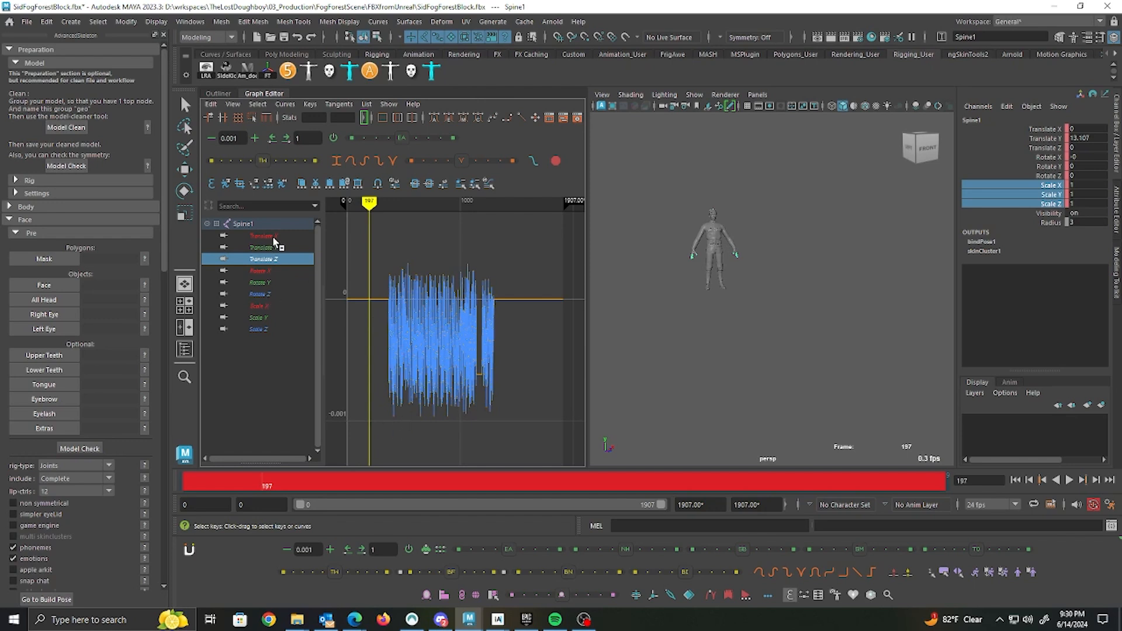
pyautogui.click(262, 235)
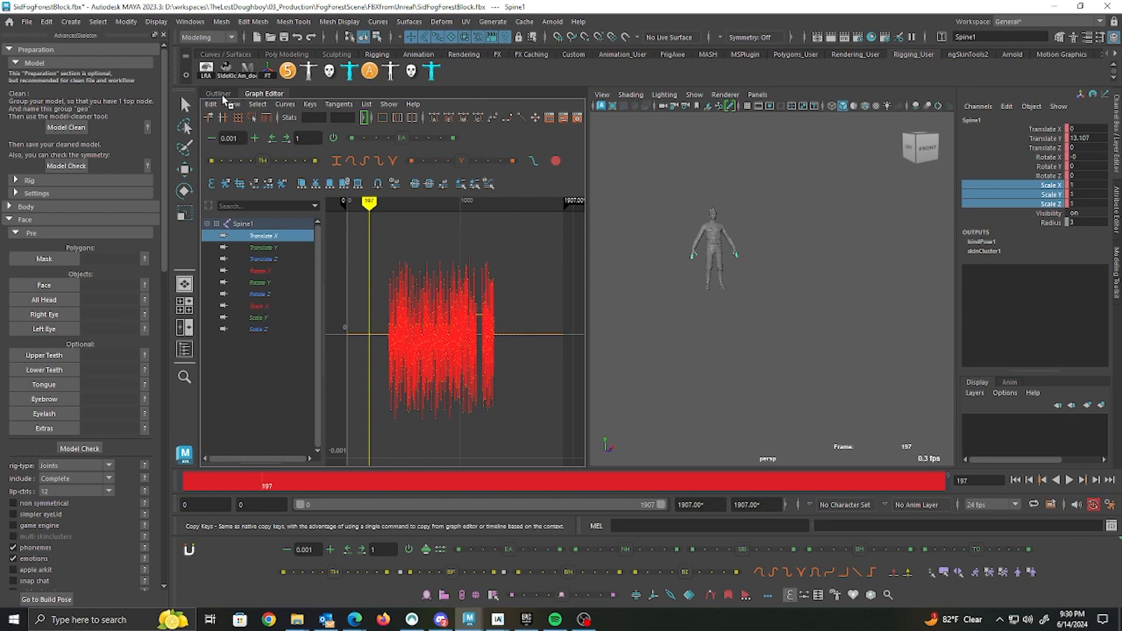
pyautogui.click(218, 93)
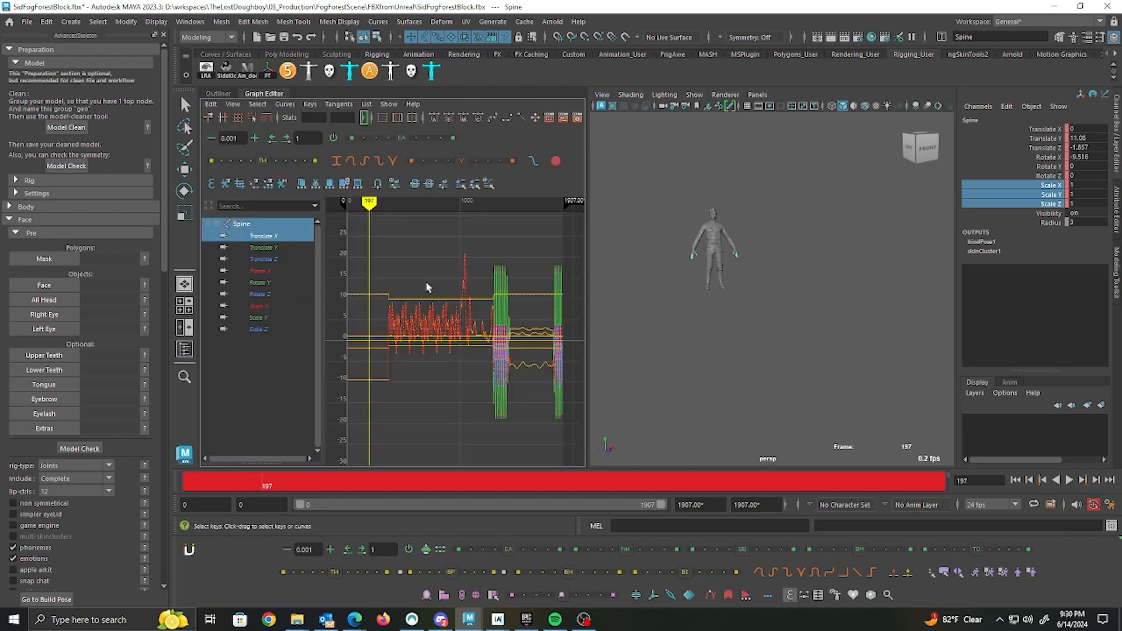
pyautogui.click(263, 246)
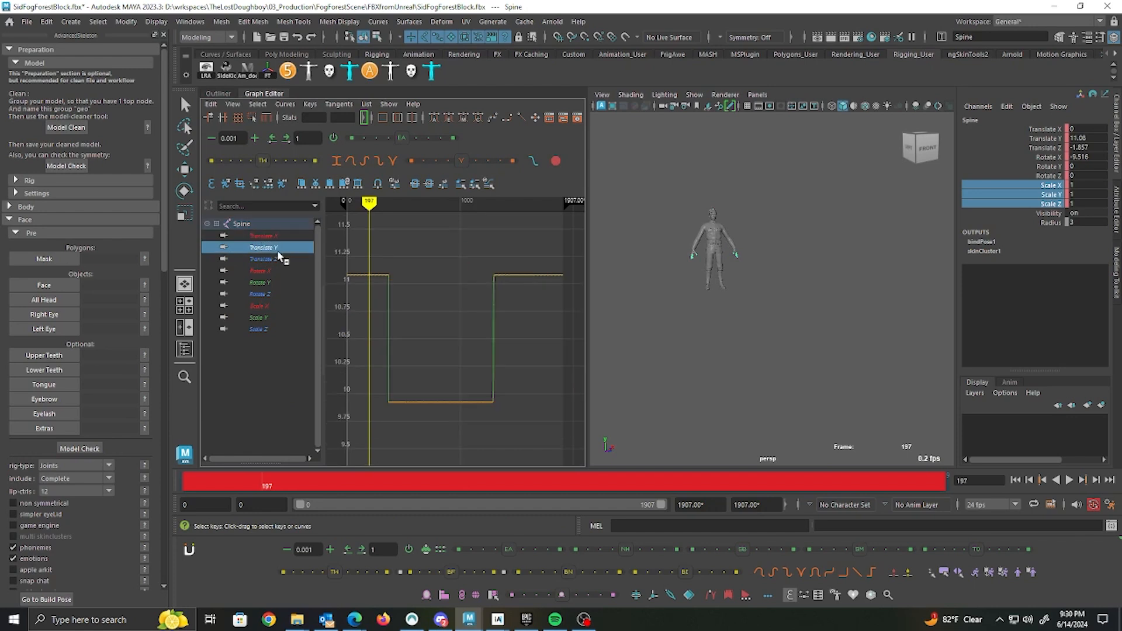
pyautogui.click(263, 236)
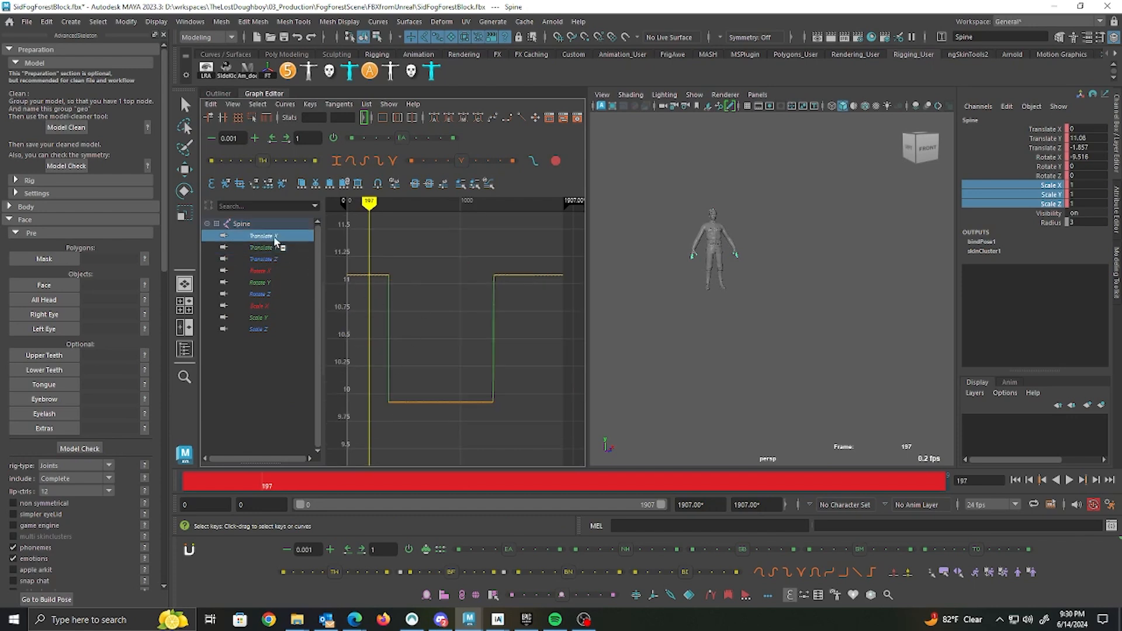
pyautogui.click(260, 270)
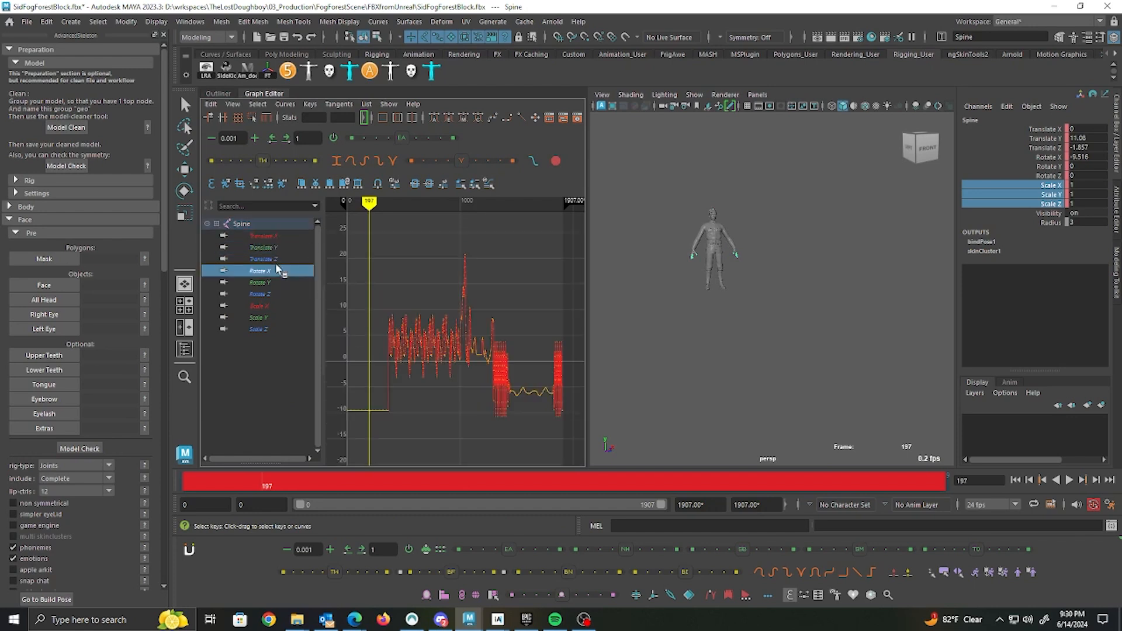
pyautogui.click(263, 258)
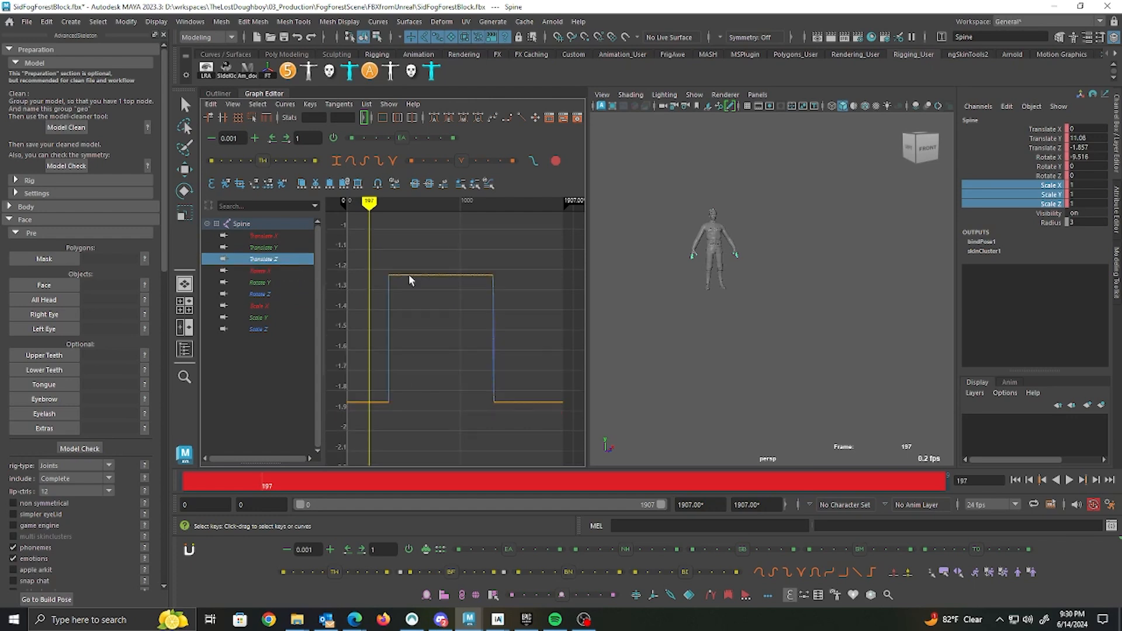
pyautogui.moveTo(354, 401)
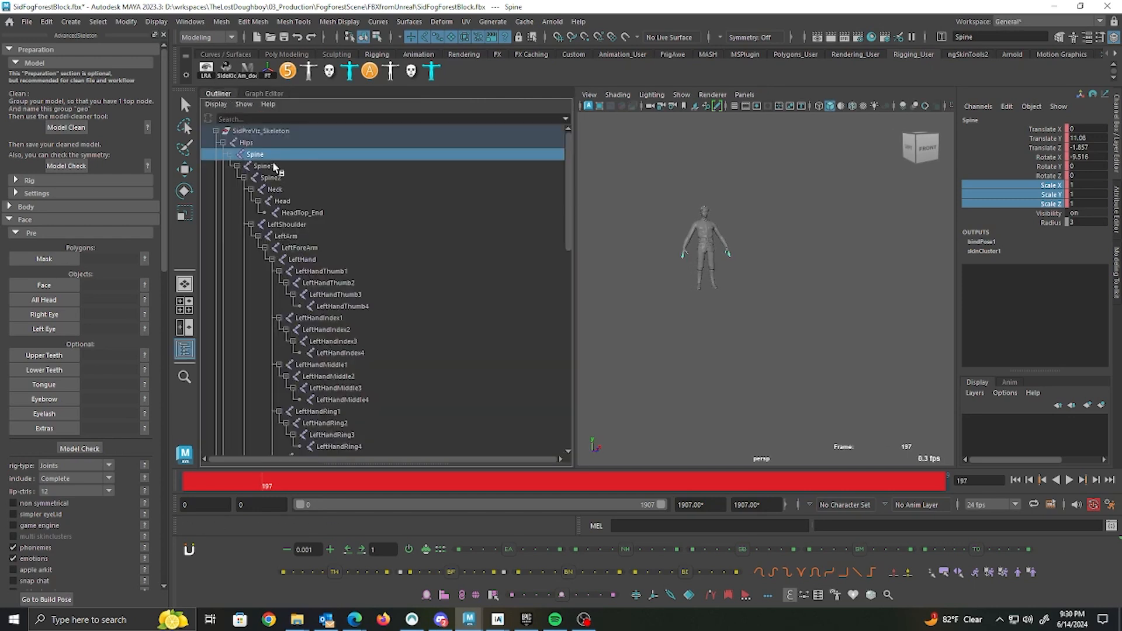
pyautogui.moveTo(291, 151)
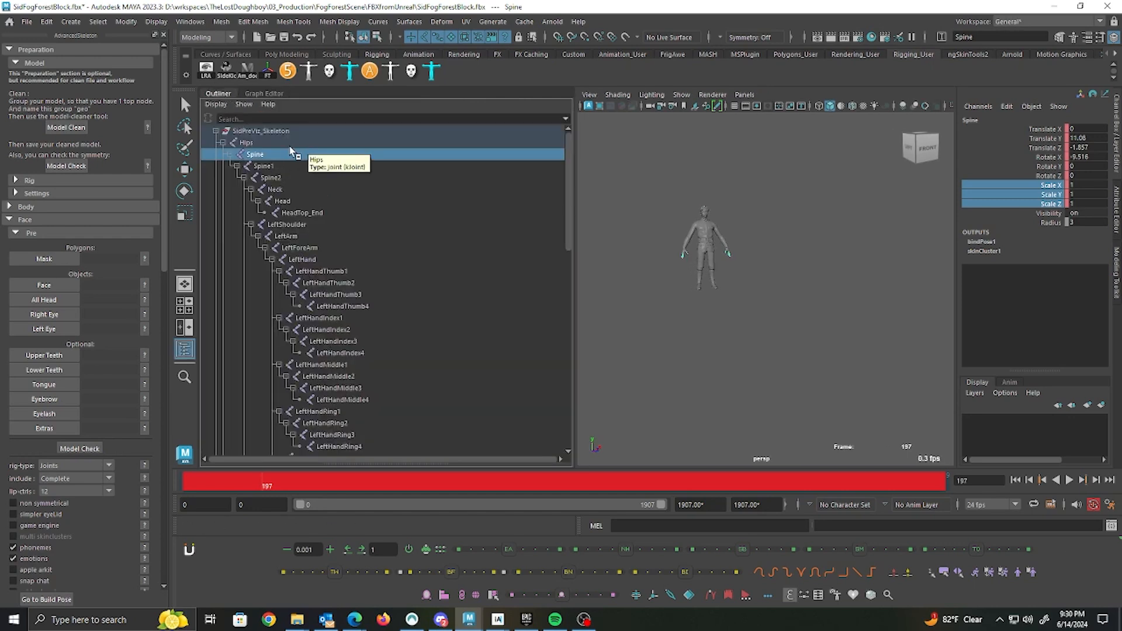
pyautogui.moveTo(308, 189)
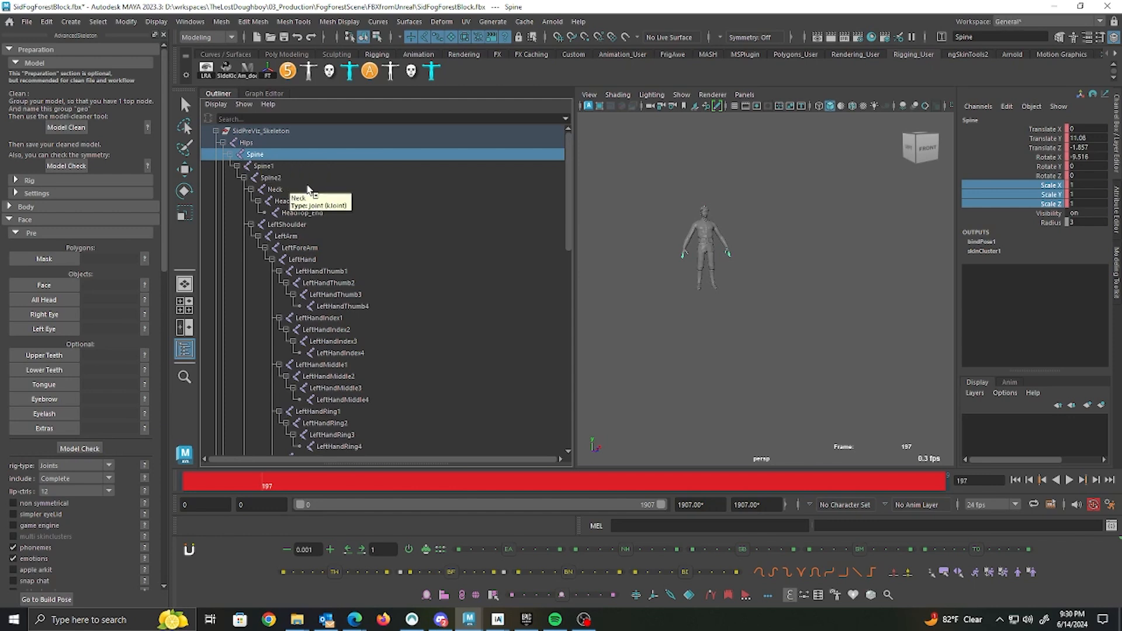
# Delete the Scale X/Y/Z keys of Spine, Spine1 and Spine2 together
pyautogui.click(263, 93)
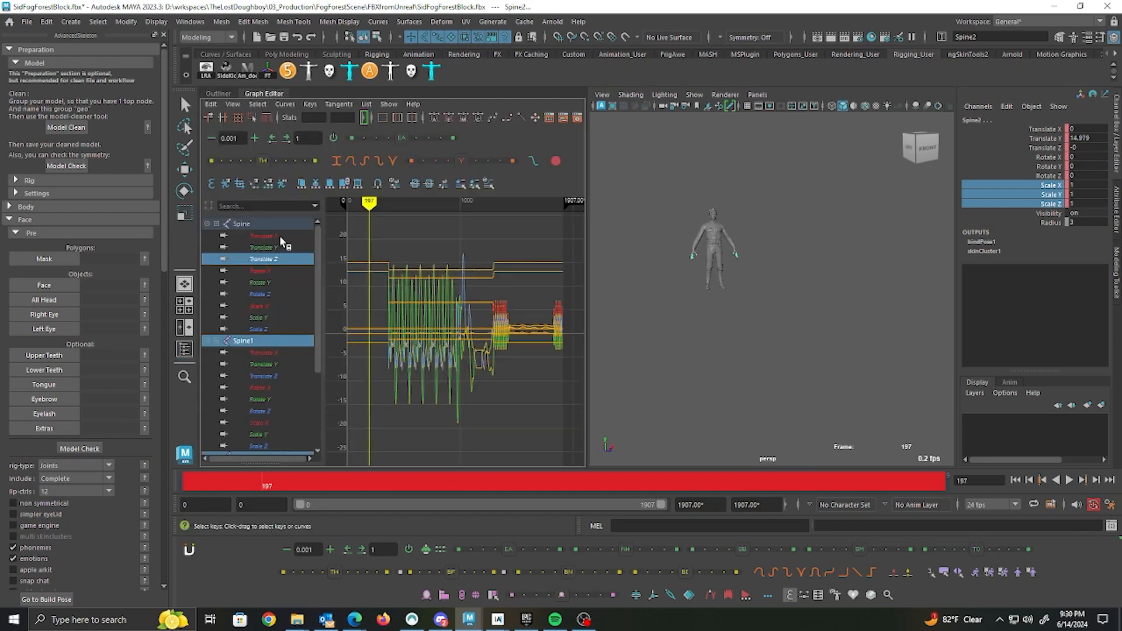
pyautogui.rightClick(1049, 185)
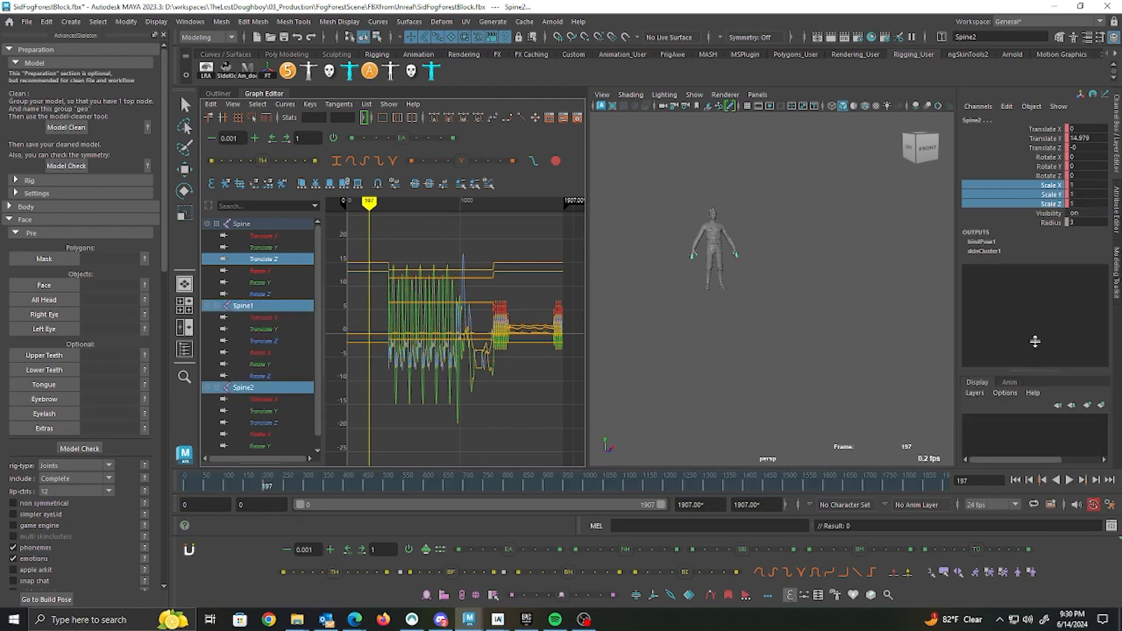
pyautogui.click(1044, 138)
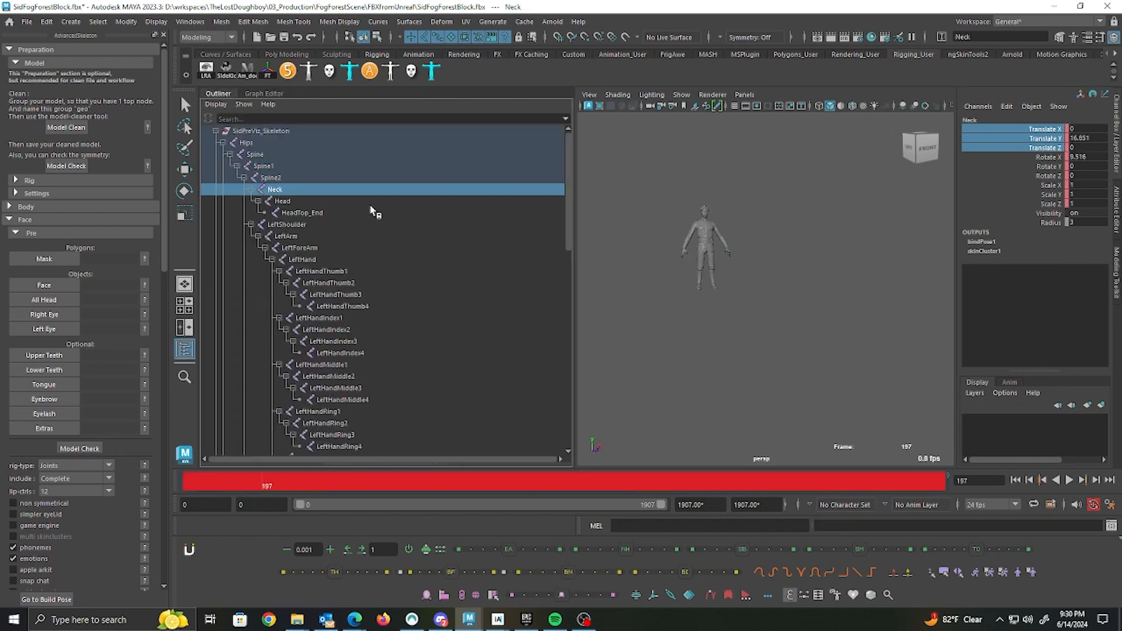
# Delete the translate and scale curves of Neck, Head and HeadTop_End, then select LeftShoulder
pyautogui.click(262, 94)
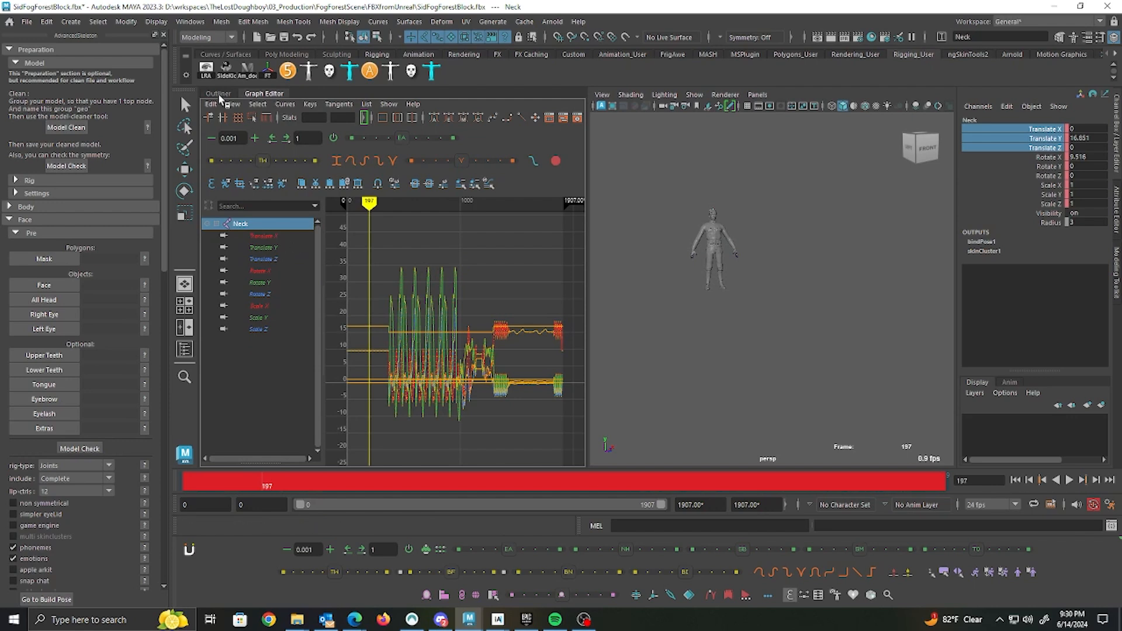
pyautogui.click(217, 94)
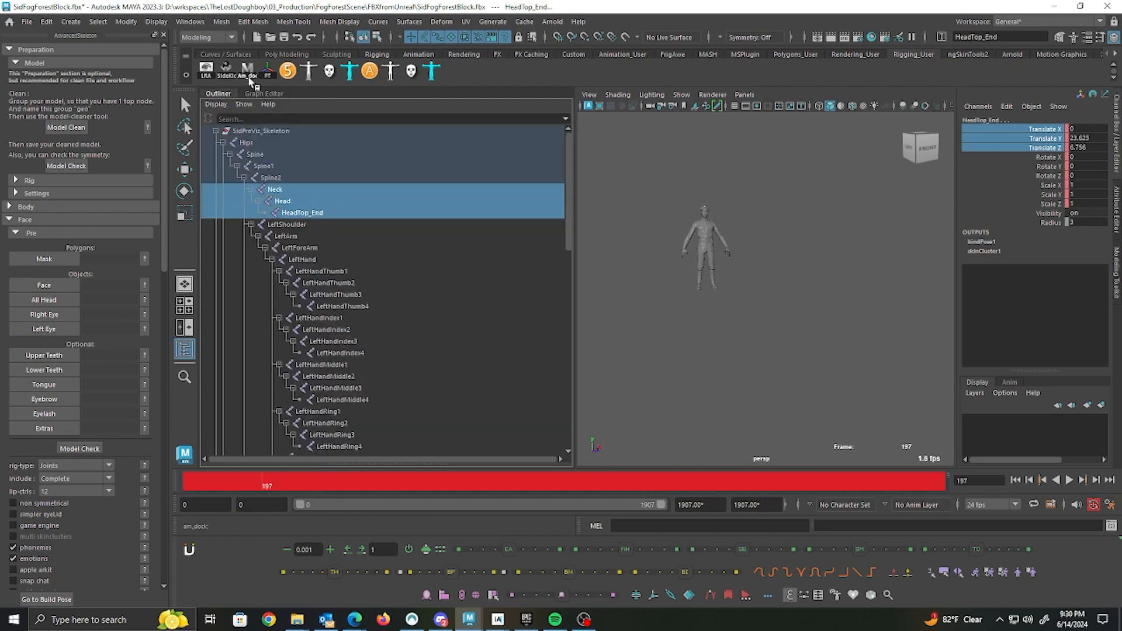
pyautogui.click(263, 94)
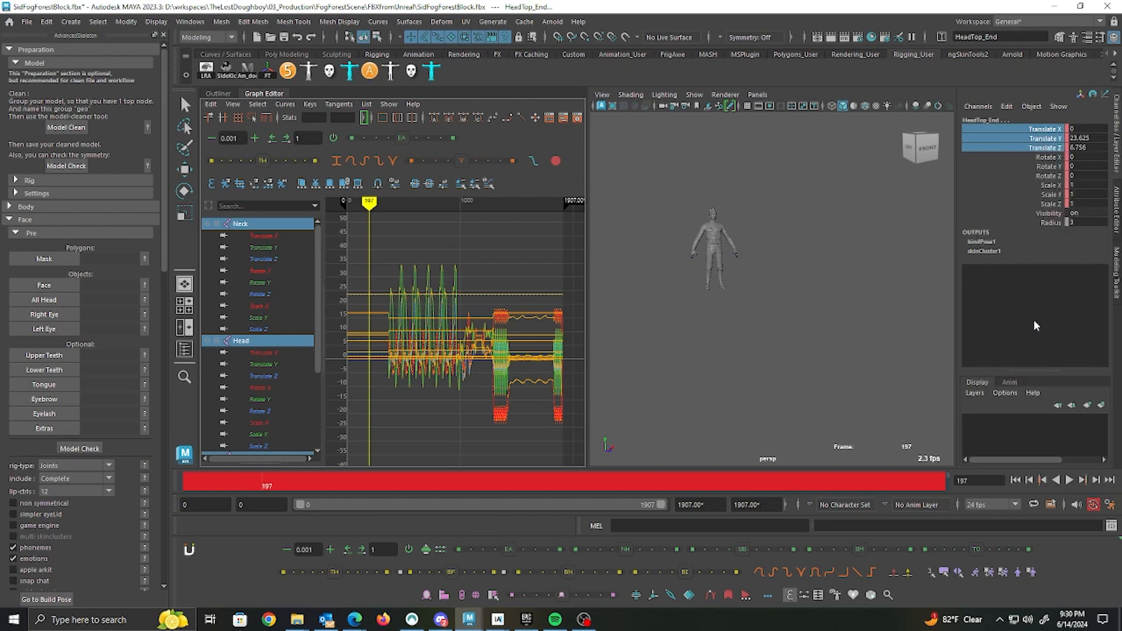
pyautogui.rightClick(1048, 189)
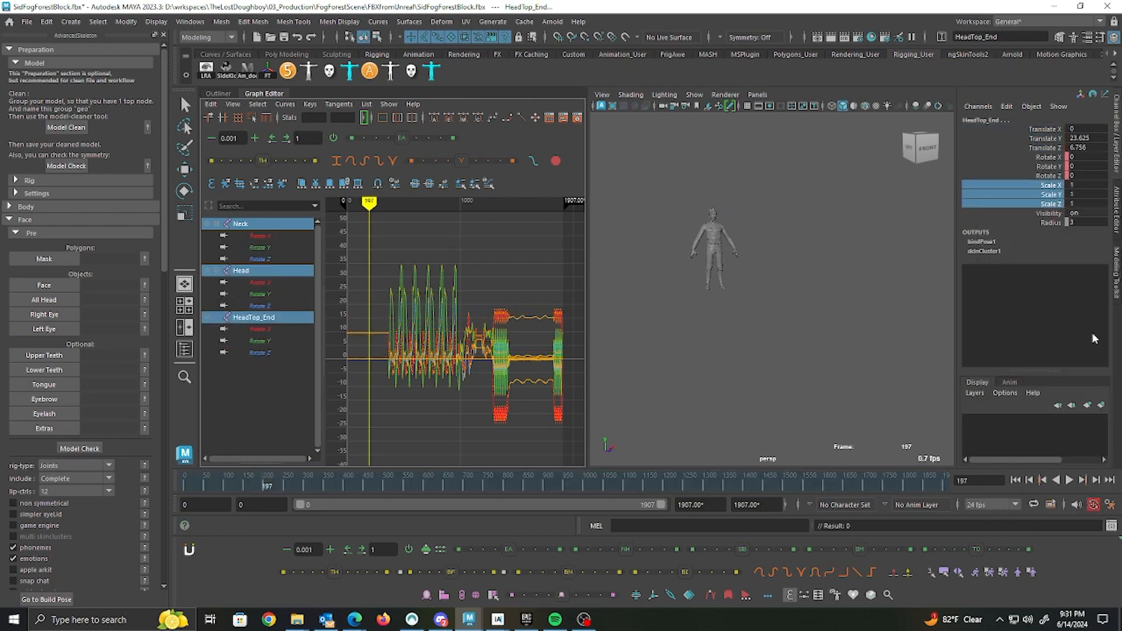
pyautogui.click(217, 94)
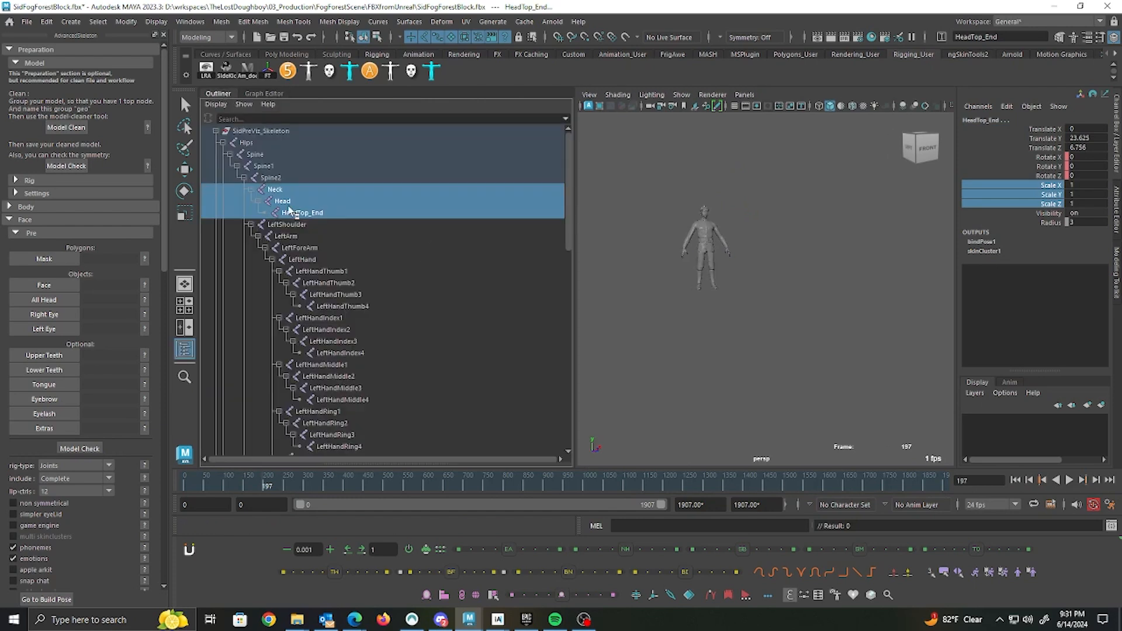
pyautogui.click(287, 224)
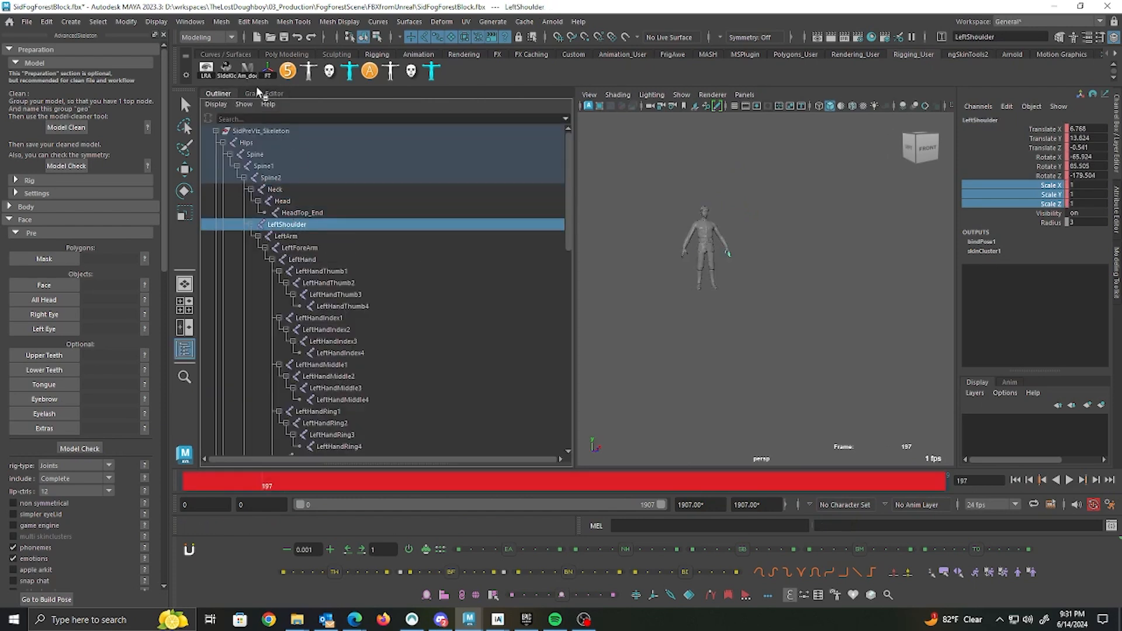
pyautogui.click(263, 93)
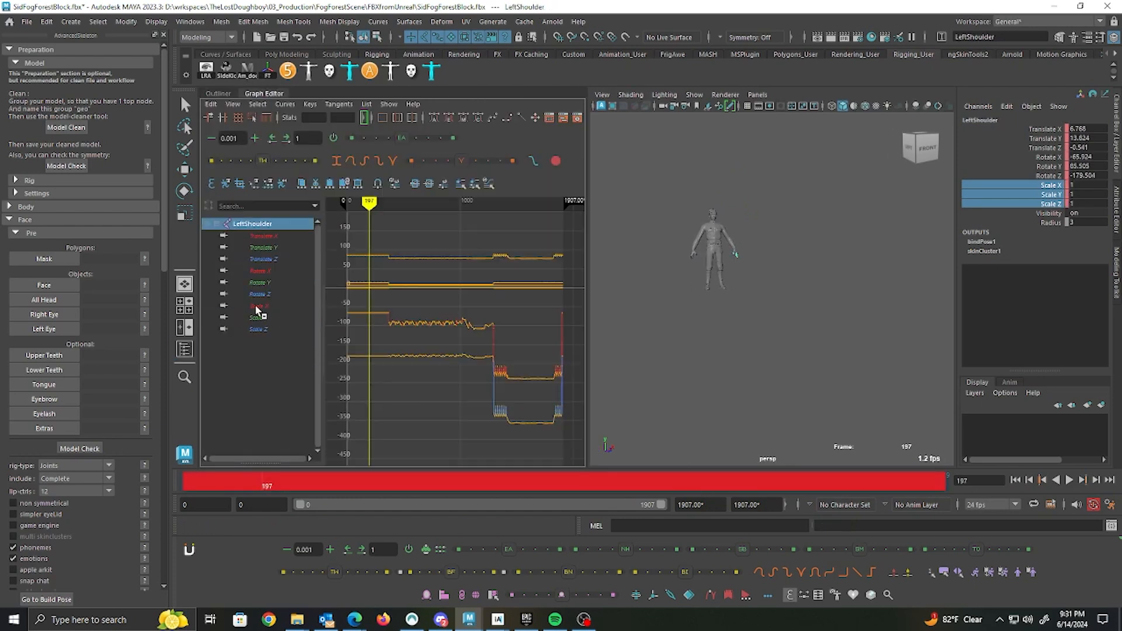
pyautogui.click(262, 258)
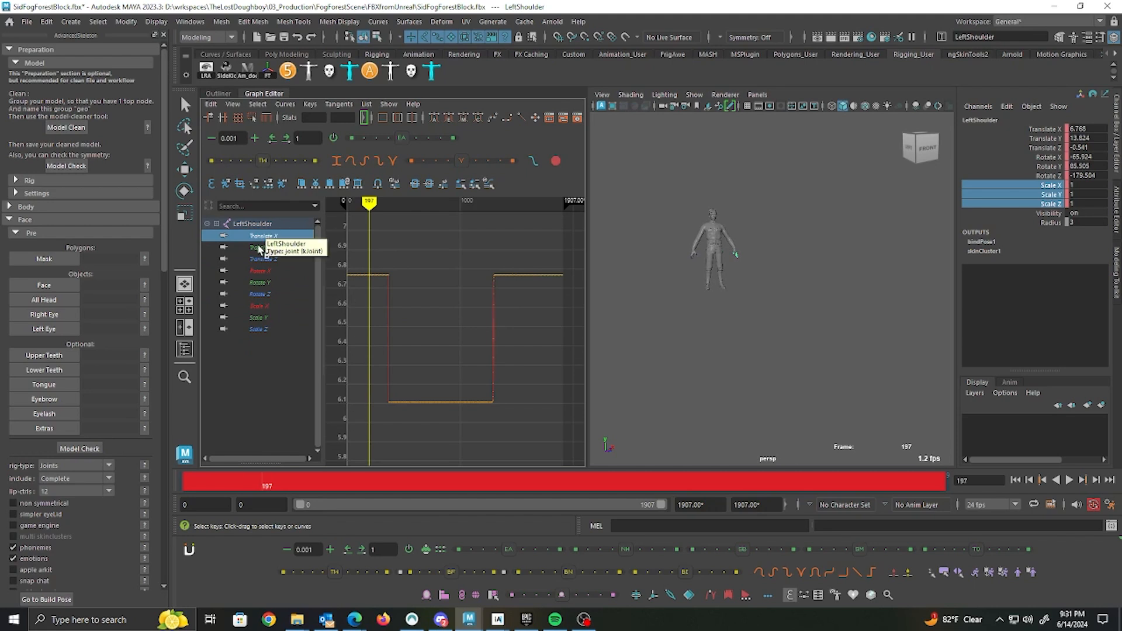
pyautogui.click(263, 247)
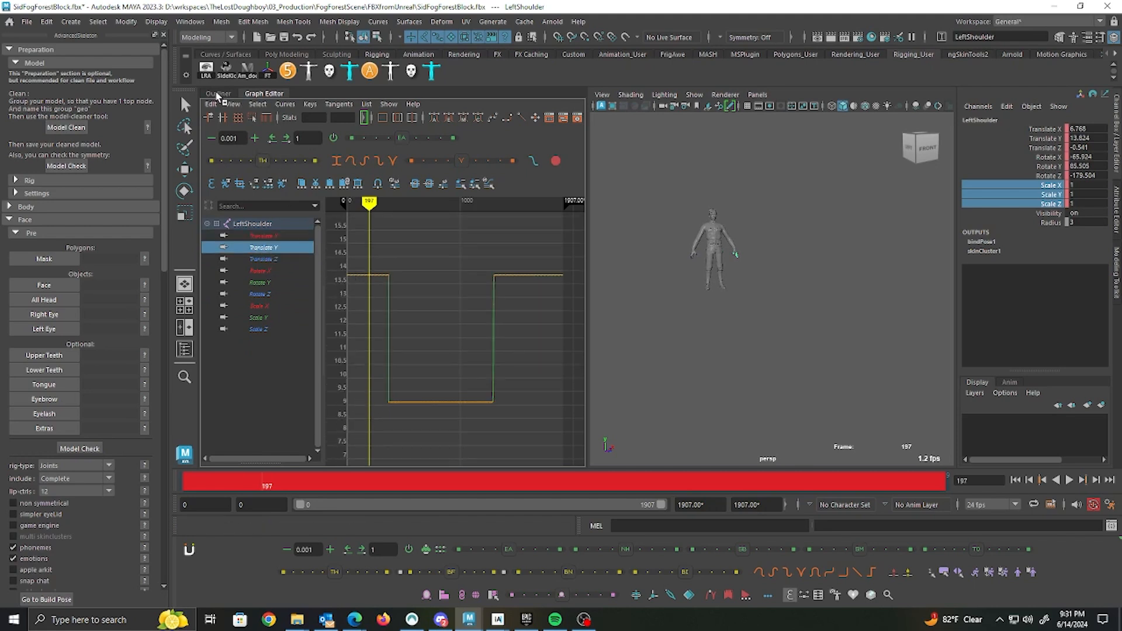
pyautogui.click(219, 93)
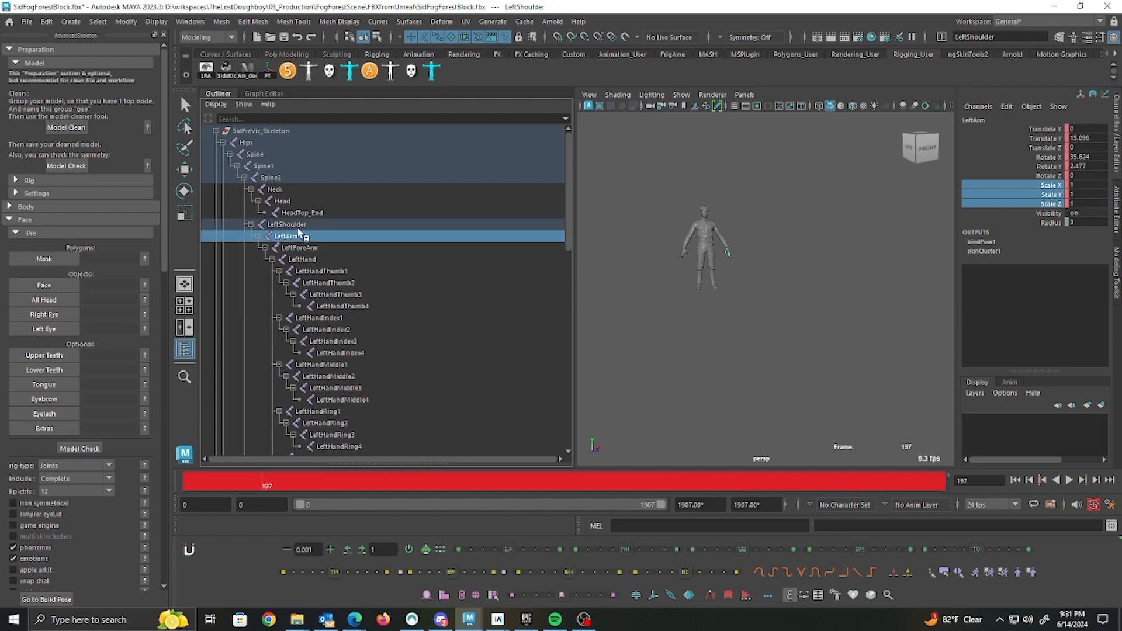
pyautogui.click(263, 93)
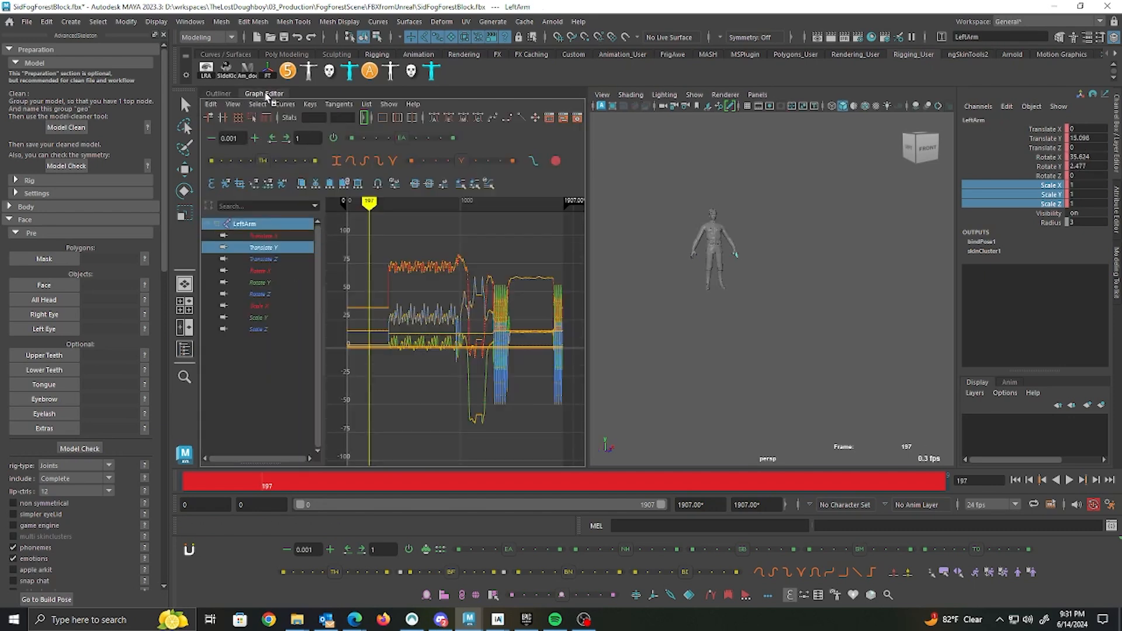
pyautogui.click(263, 247)
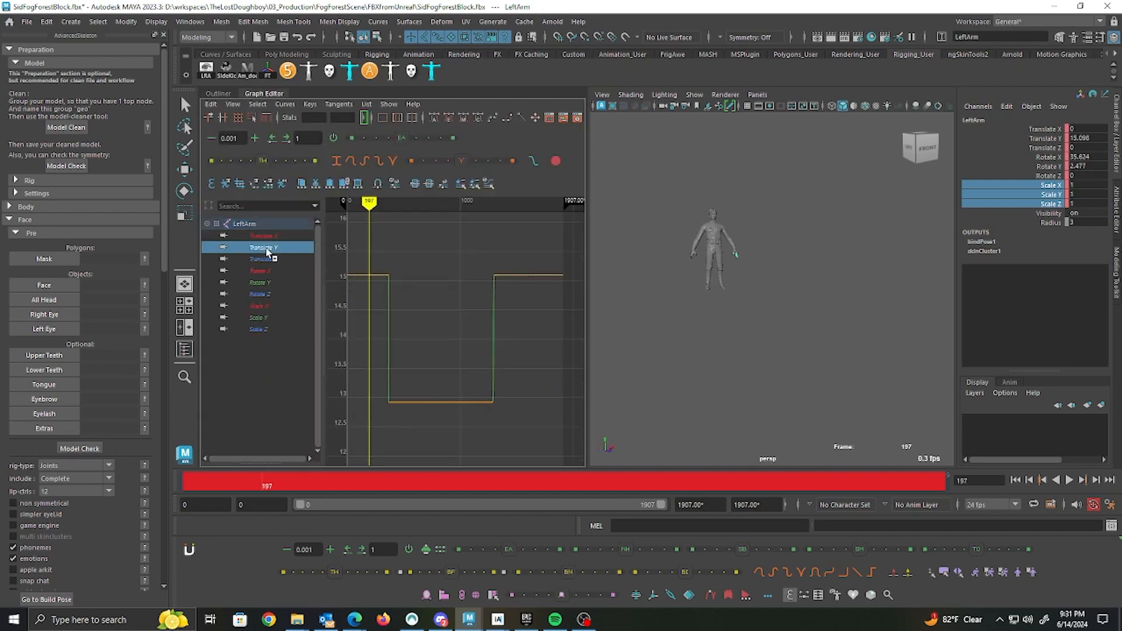
pyautogui.click(263, 235)
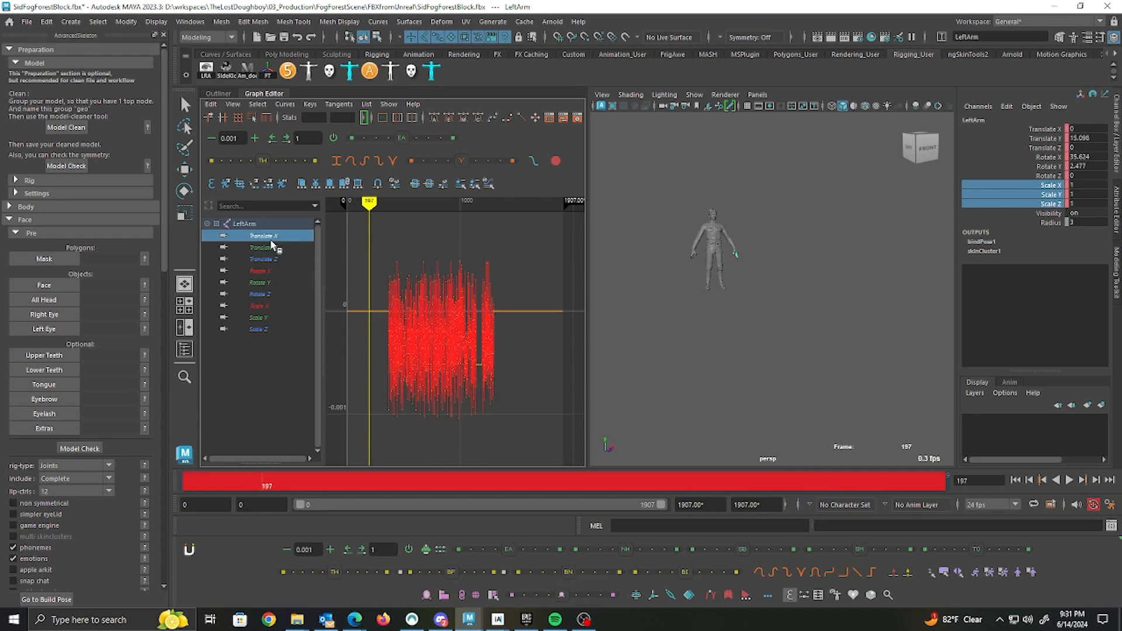
pyautogui.click(263, 258)
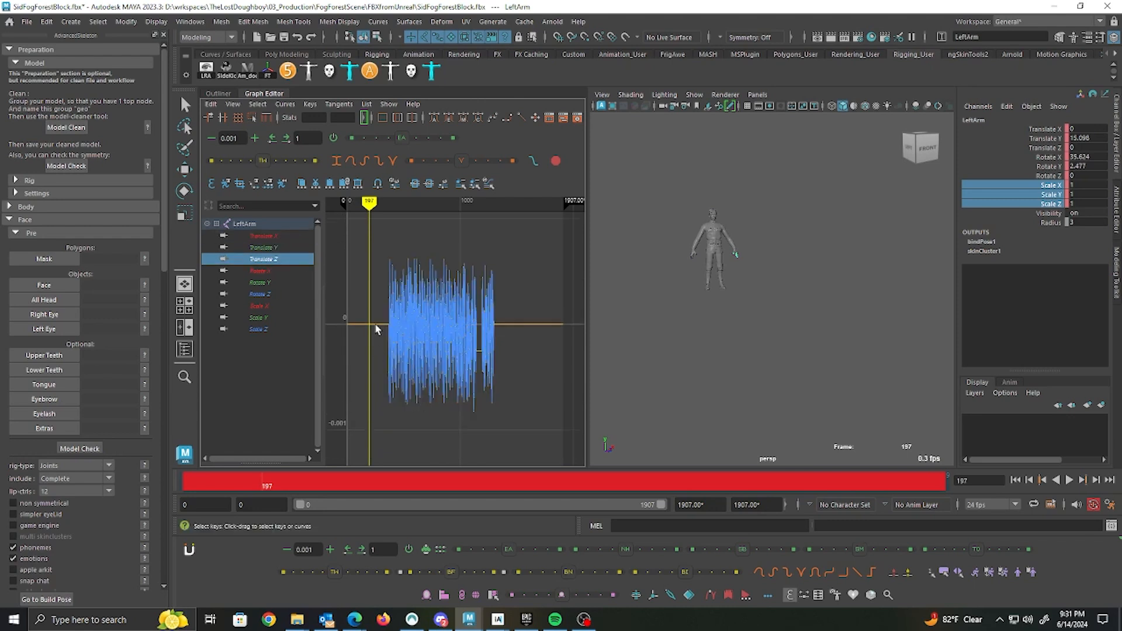
pyautogui.click(263, 235)
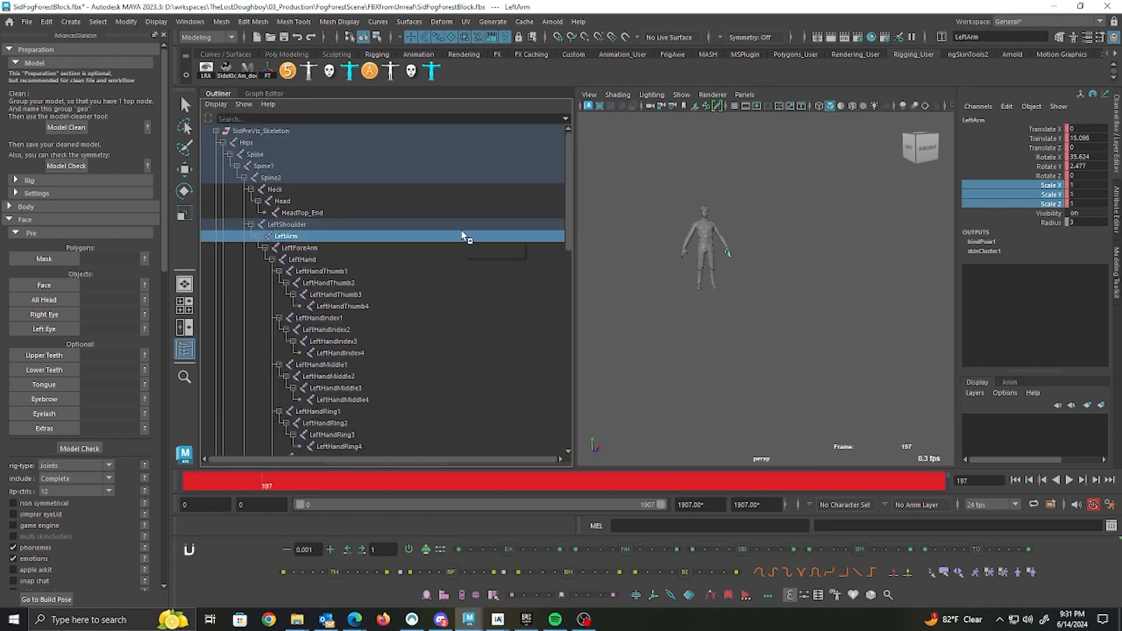
pyautogui.moveTo(465, 236)
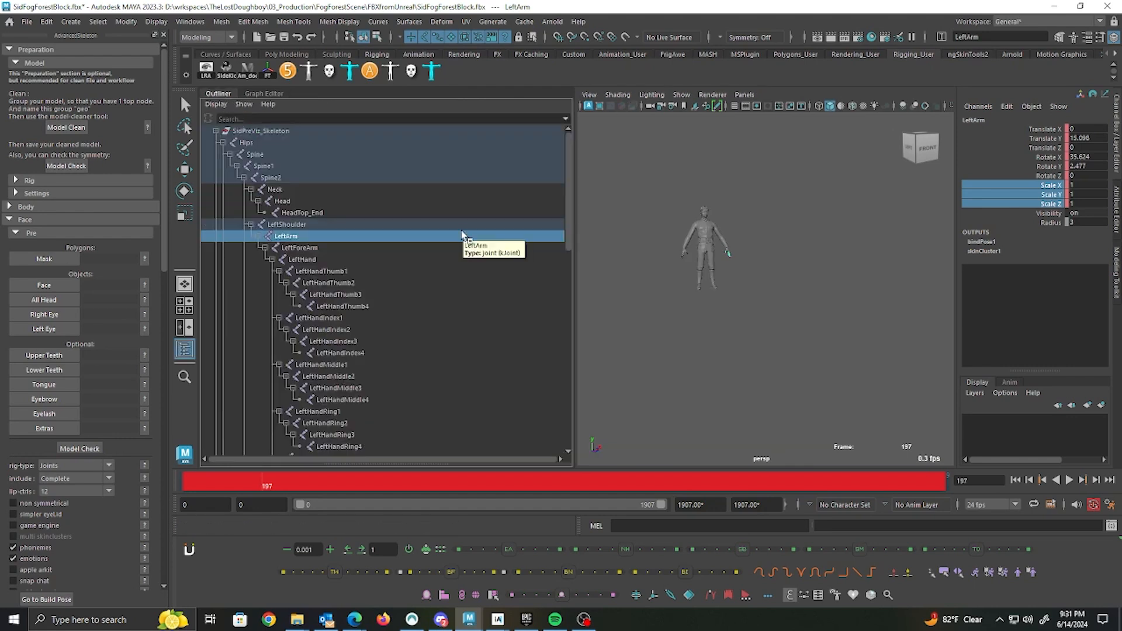
pyautogui.click(342, 306)
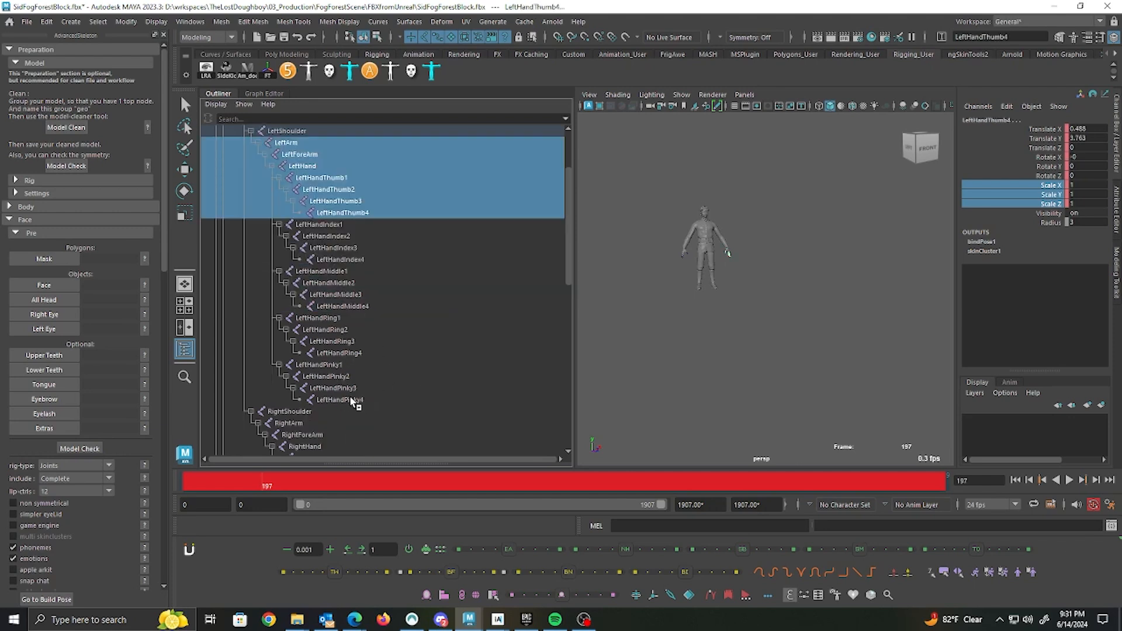
# Break scale connections and delete translate keys for LeftArm through RightHandPinky4
pyautogui.click(288, 424)
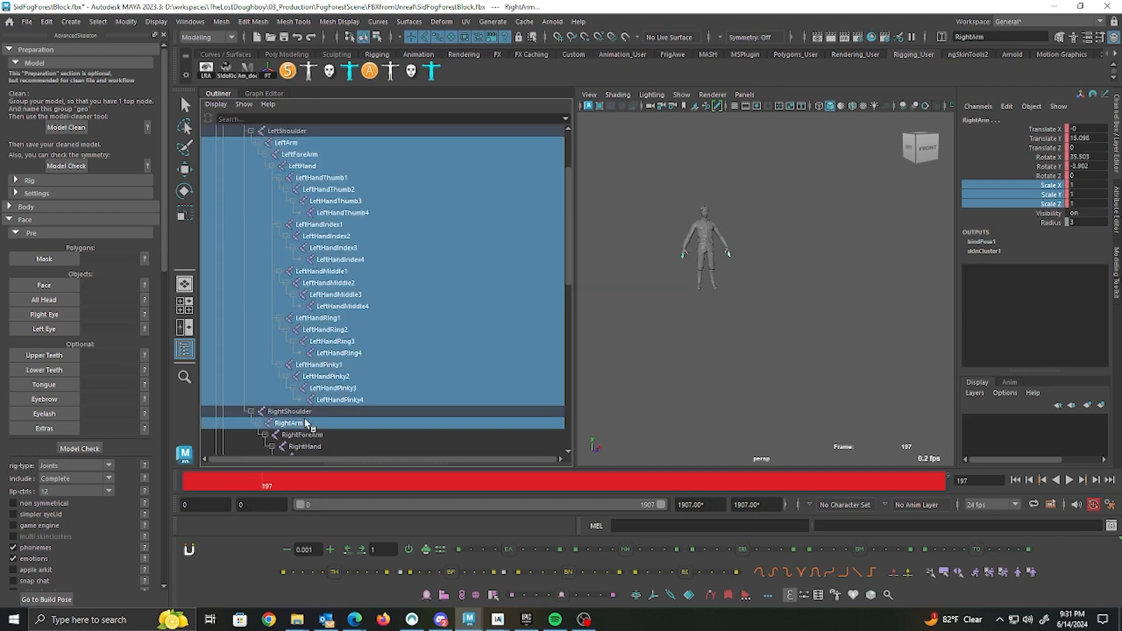
pyautogui.scroll(-3)
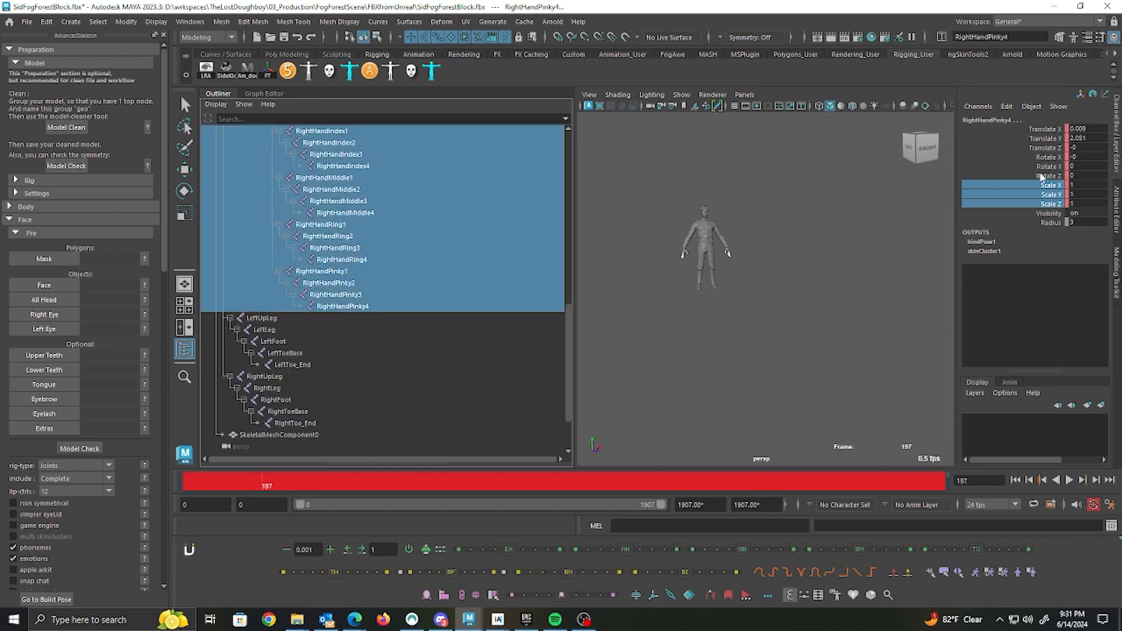
pyautogui.rightClick(1050, 184)
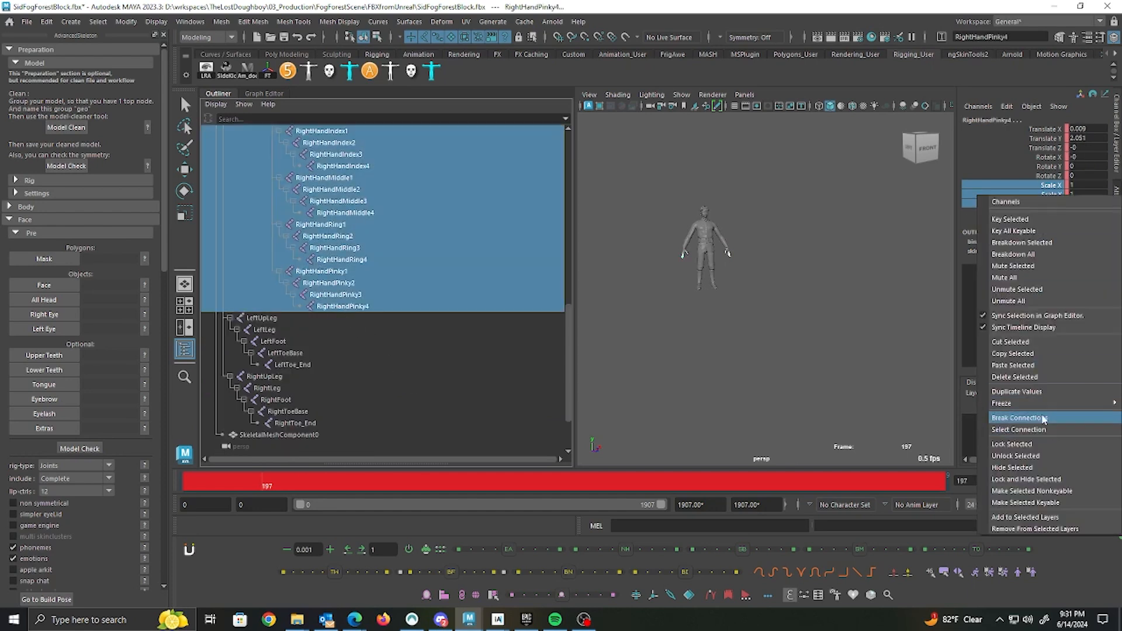
pyautogui.moveTo(1022, 377)
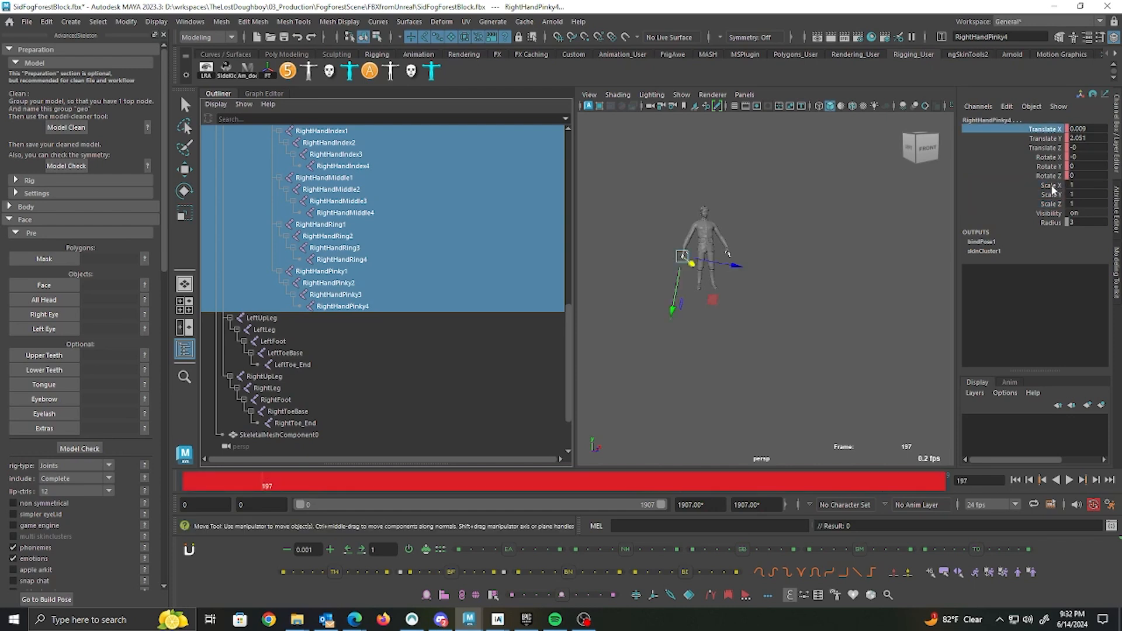
pyautogui.rightClick(1045, 138)
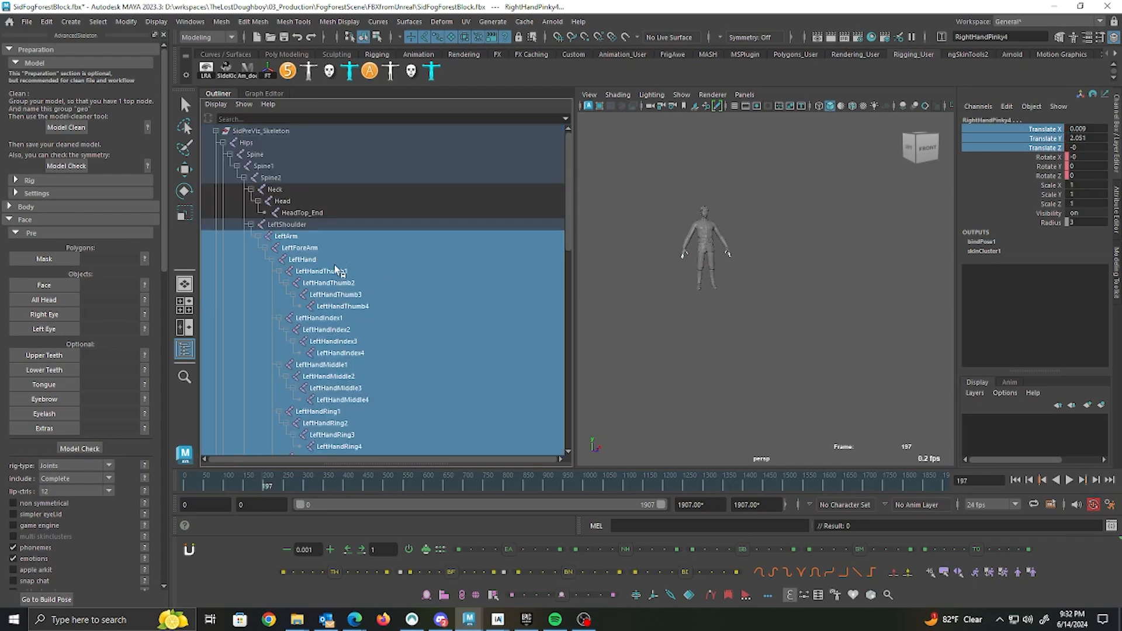
# Delete the Scale X/Y/Z curves of both shoulder joints, then select LeftUpLeg
pyautogui.click(287, 224)
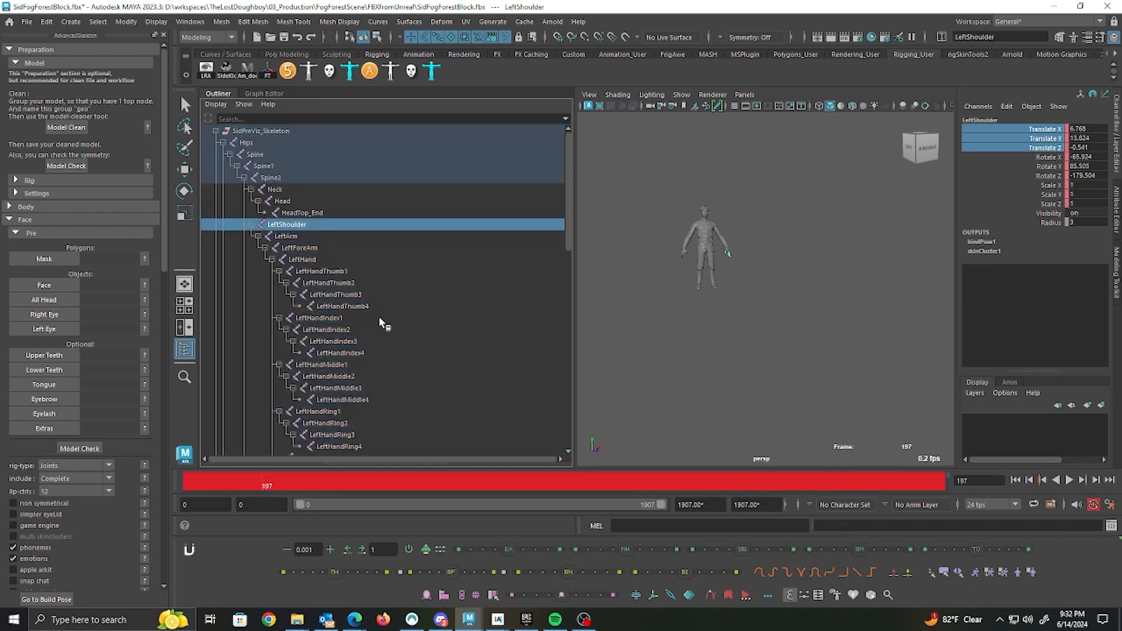
pyautogui.scroll(-3)
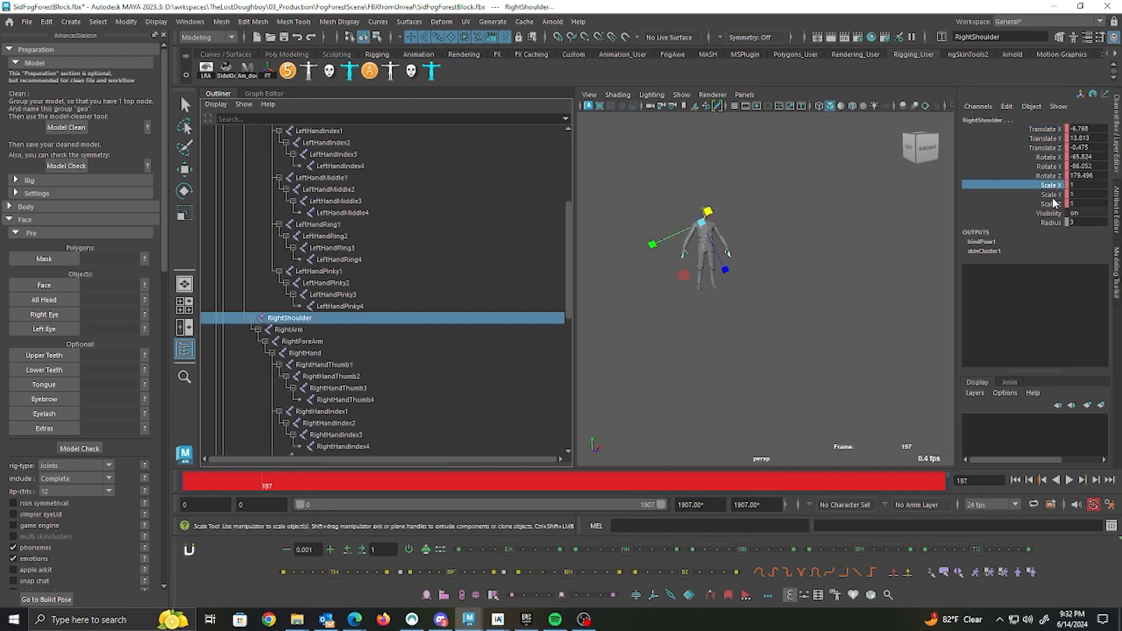
pyautogui.rightClick(1051, 194)
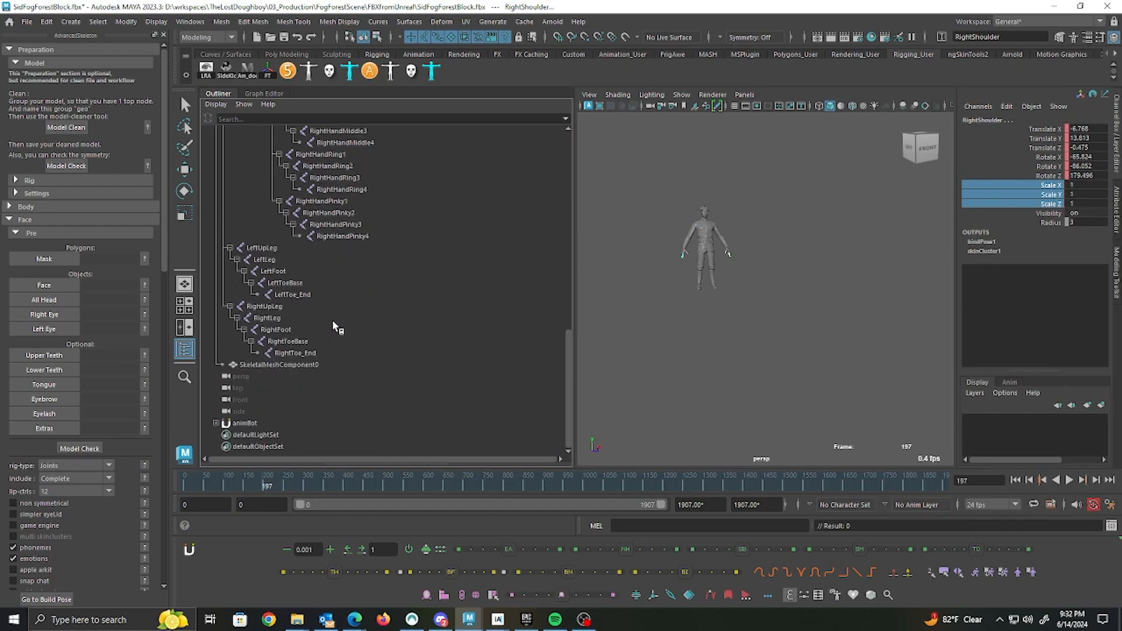
pyautogui.click(261, 248)
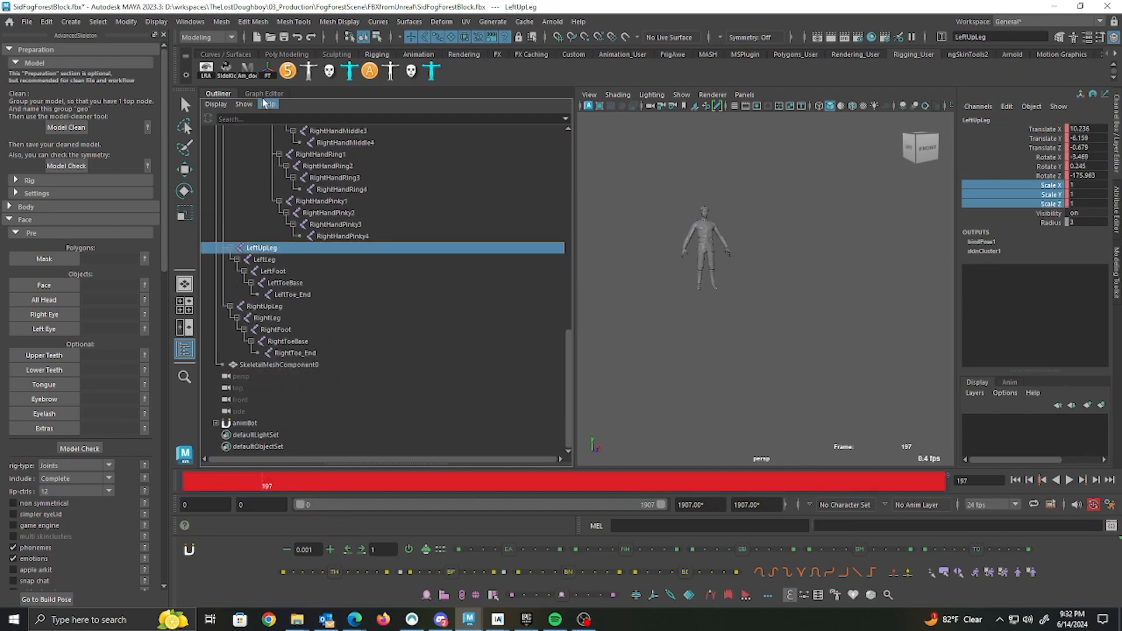
pyautogui.click(263, 94)
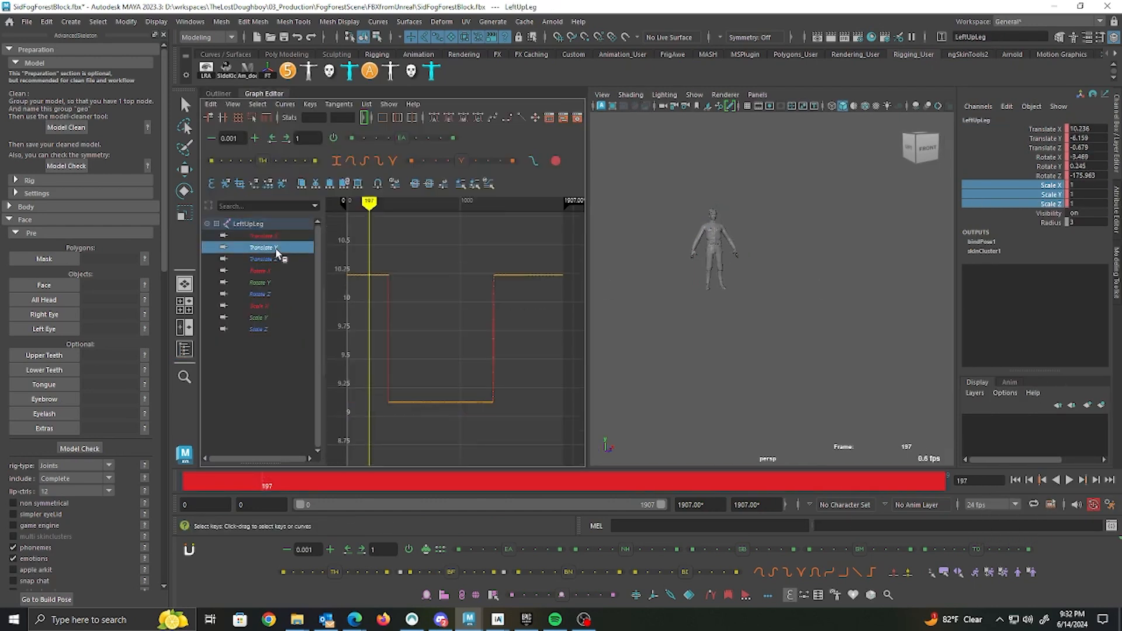
pyautogui.click(262, 235)
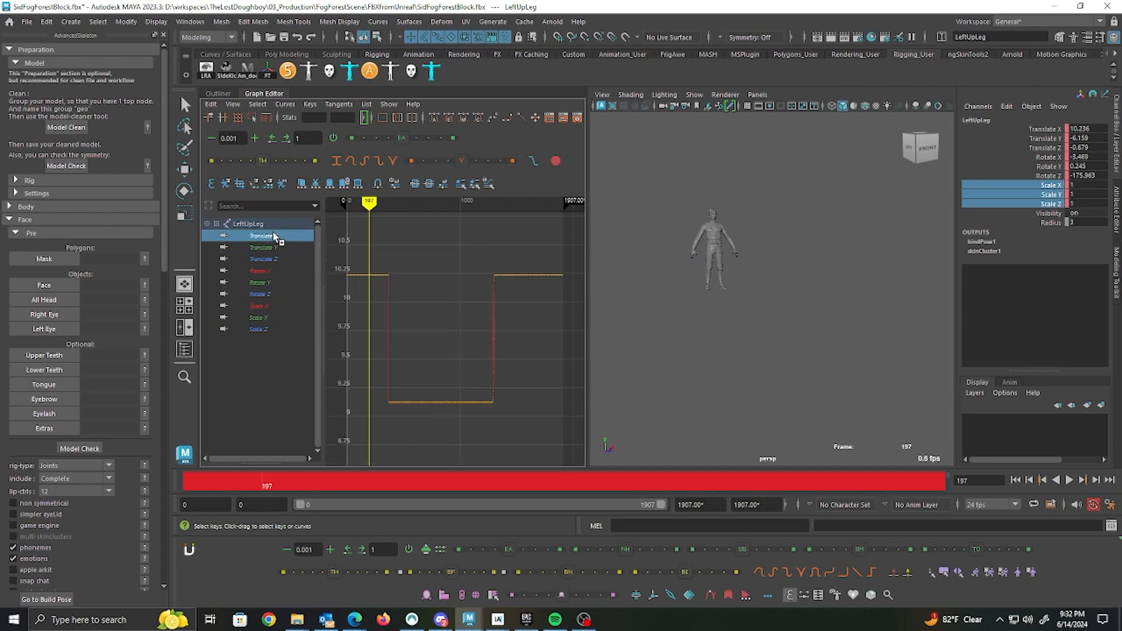
pyautogui.moveTo(279, 270)
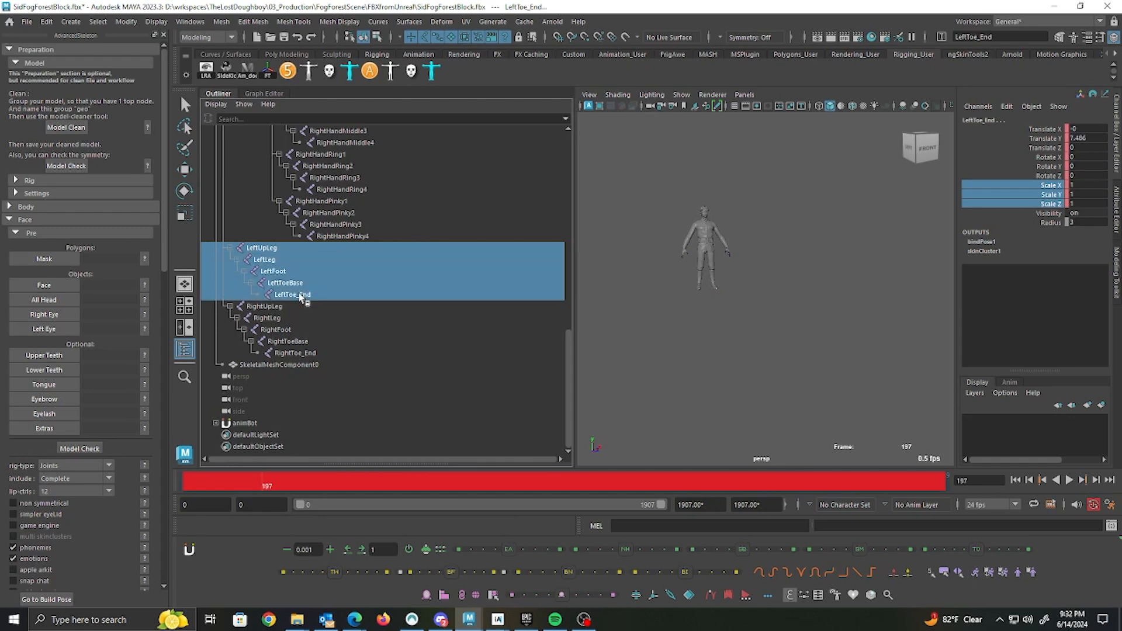
# Select LeftUpLeg through RightToe_End and bring up Delete Selected for their Translate X/Y/Z
pyautogui.click(293, 353)
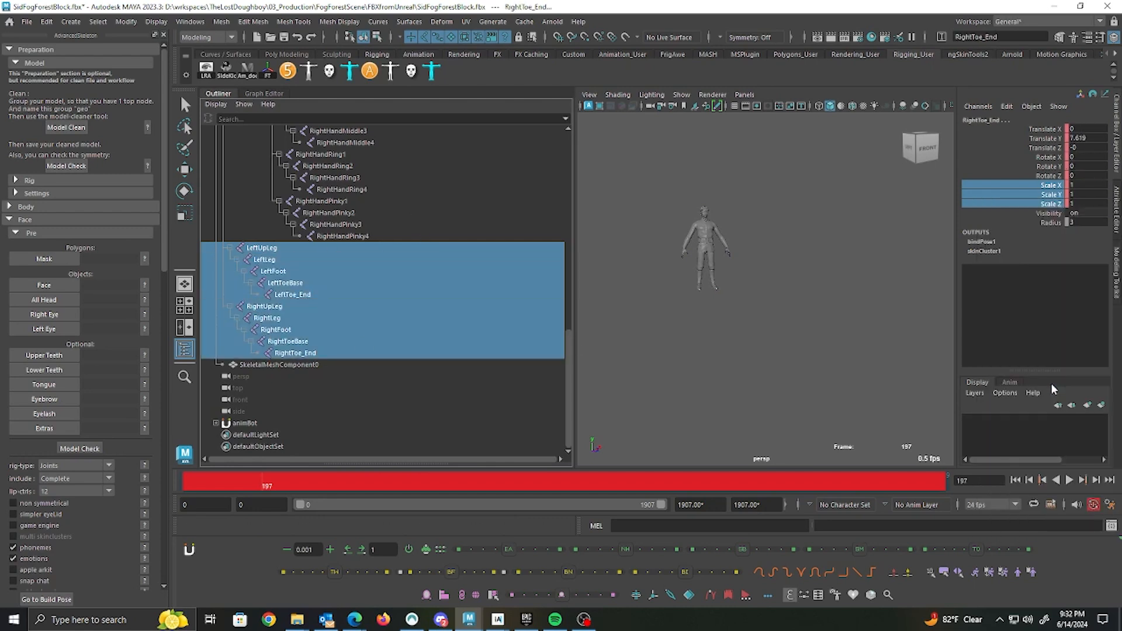
pyautogui.click(1048, 138)
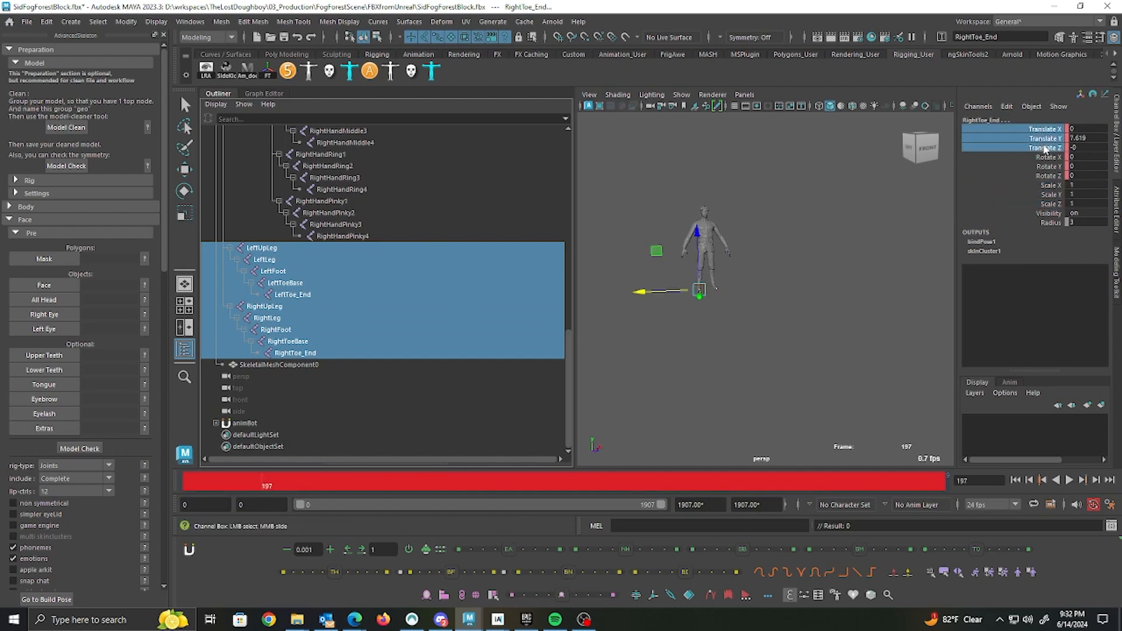
pyautogui.rightClick(1044, 148)
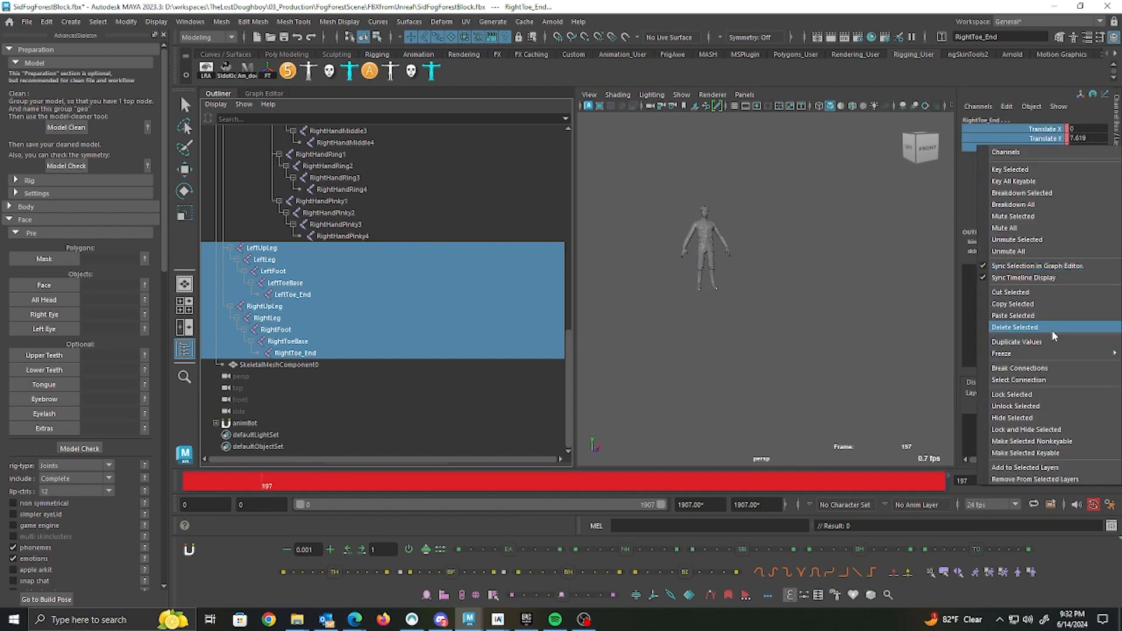